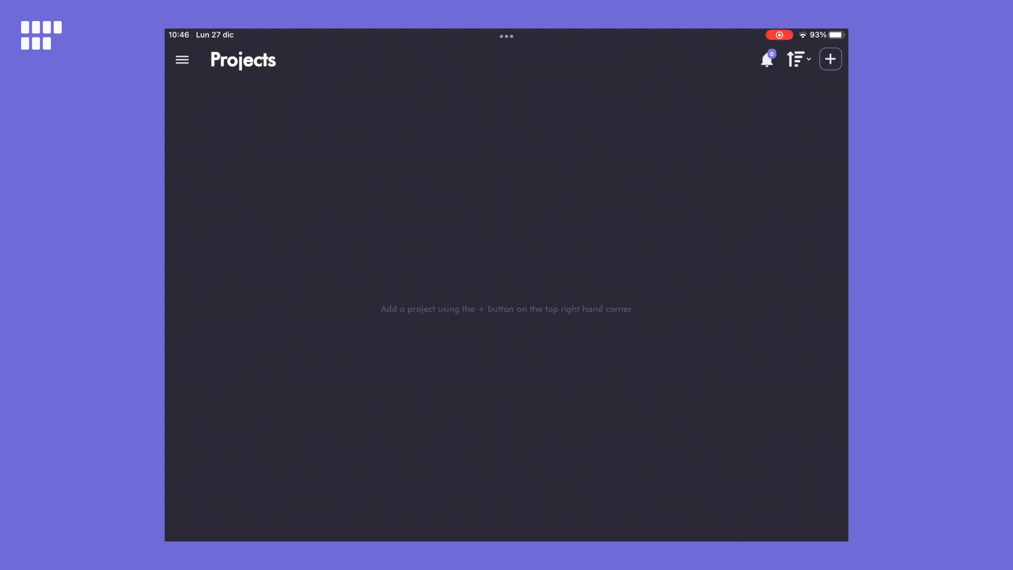
Add a project called 'Cool progression' and open it in C Major
left_click(830, 59)
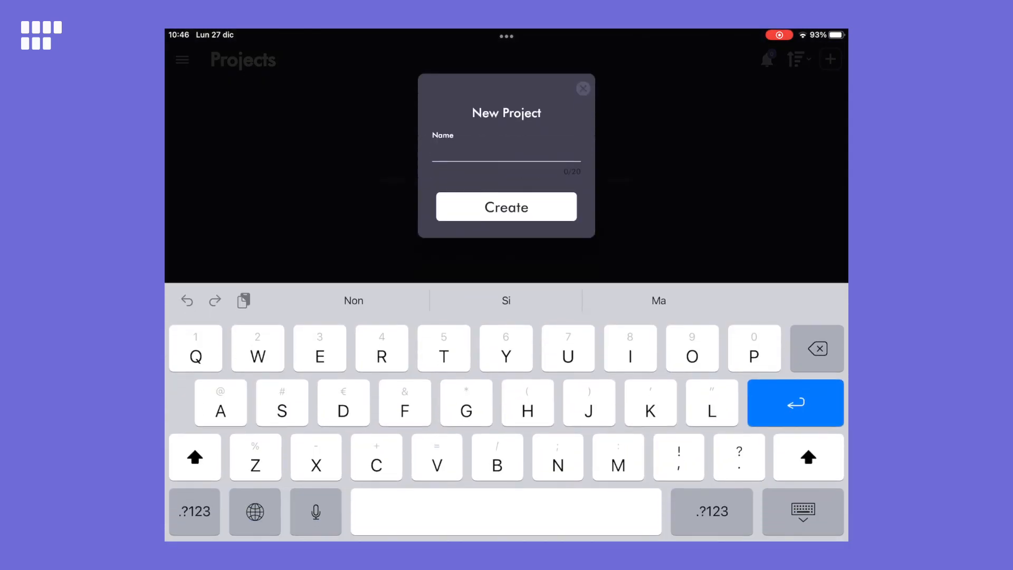
type("ool progression")
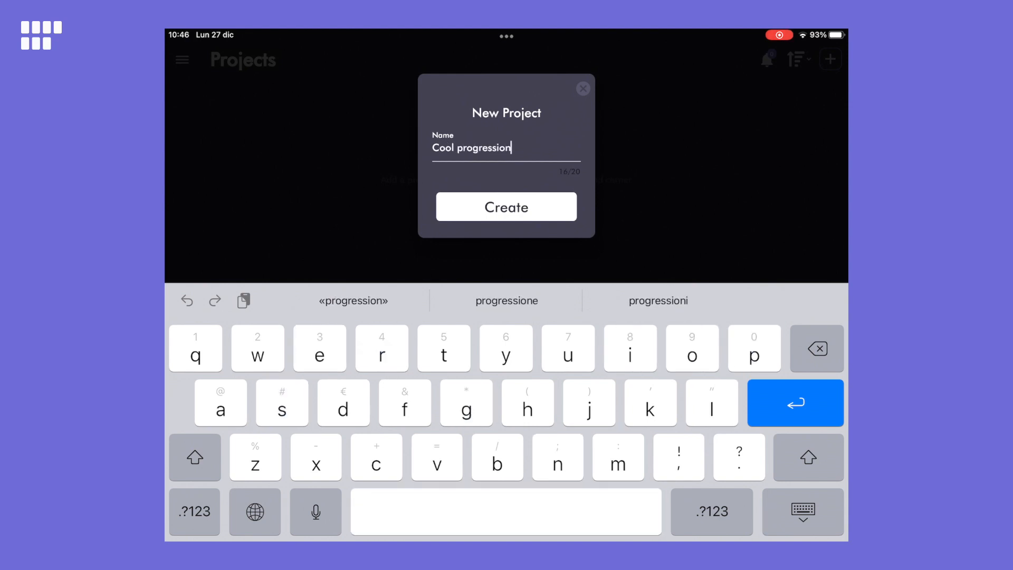
left_click(506, 207)
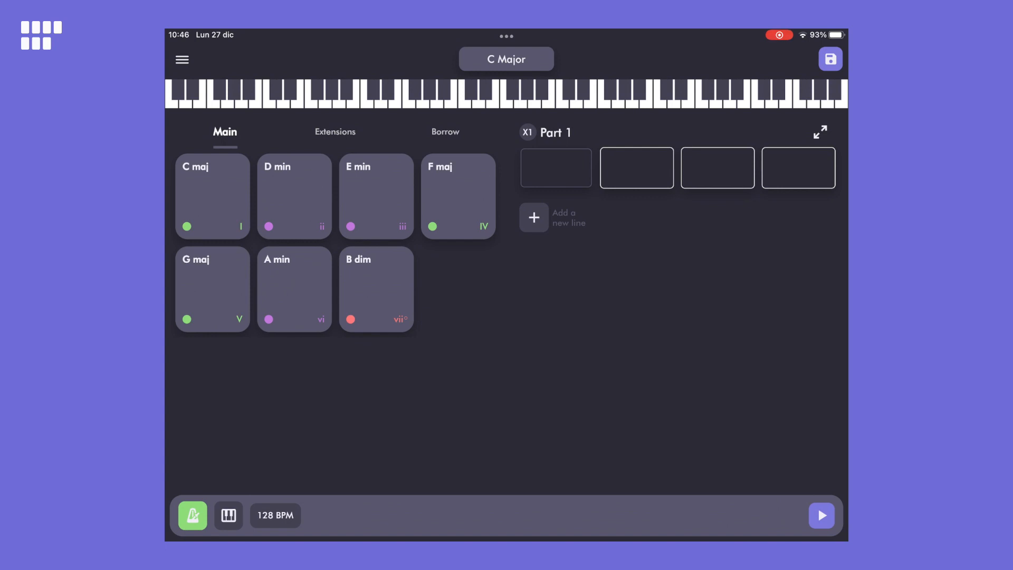
Pick F Major in the scale chooser and preview the scale at a faster speed
left_click(506, 58)
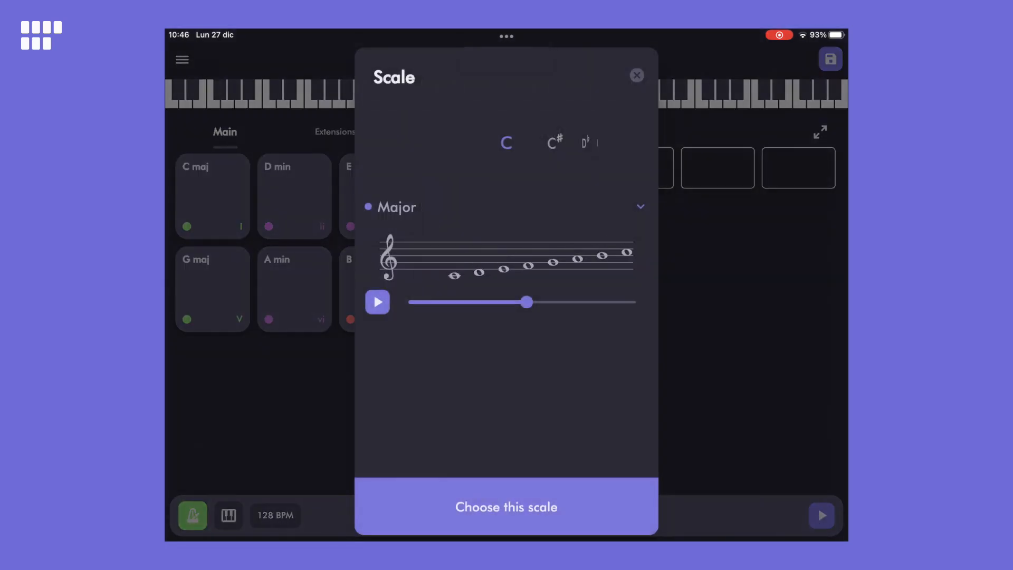
left_click(506, 207)
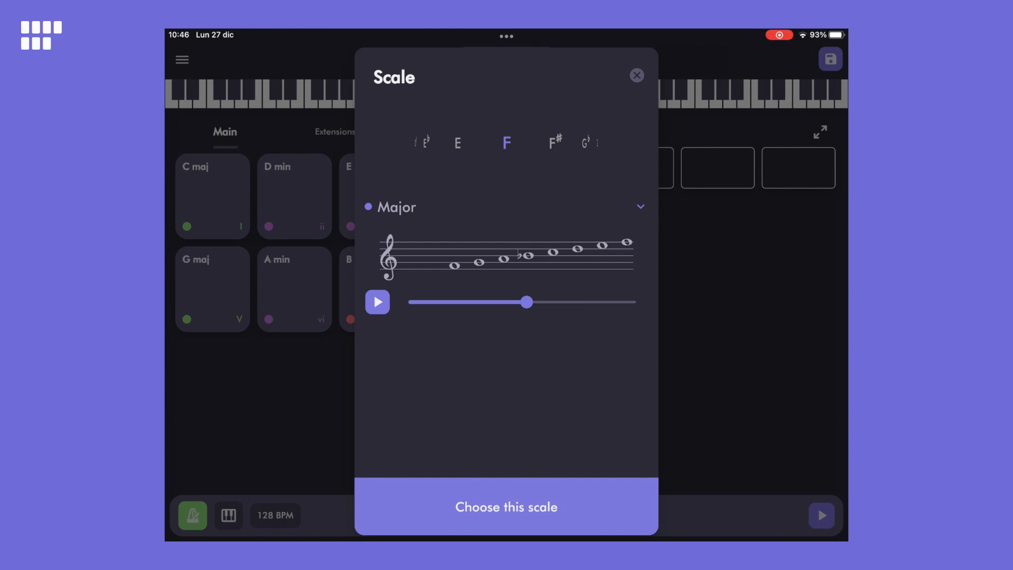
left_click(377, 302)
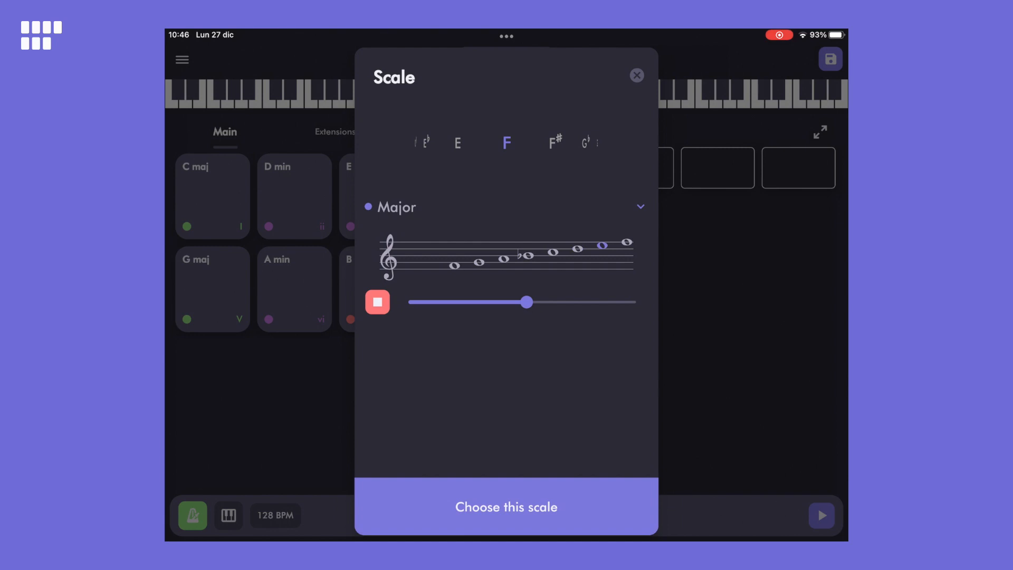
left_click_drag(526, 302, 581, 302)
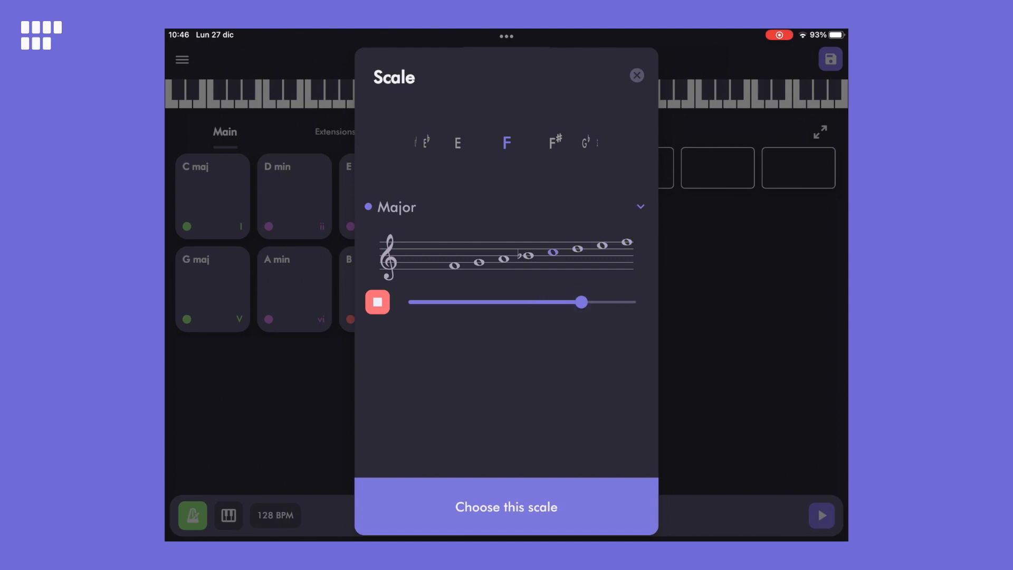
left_click(378, 302)
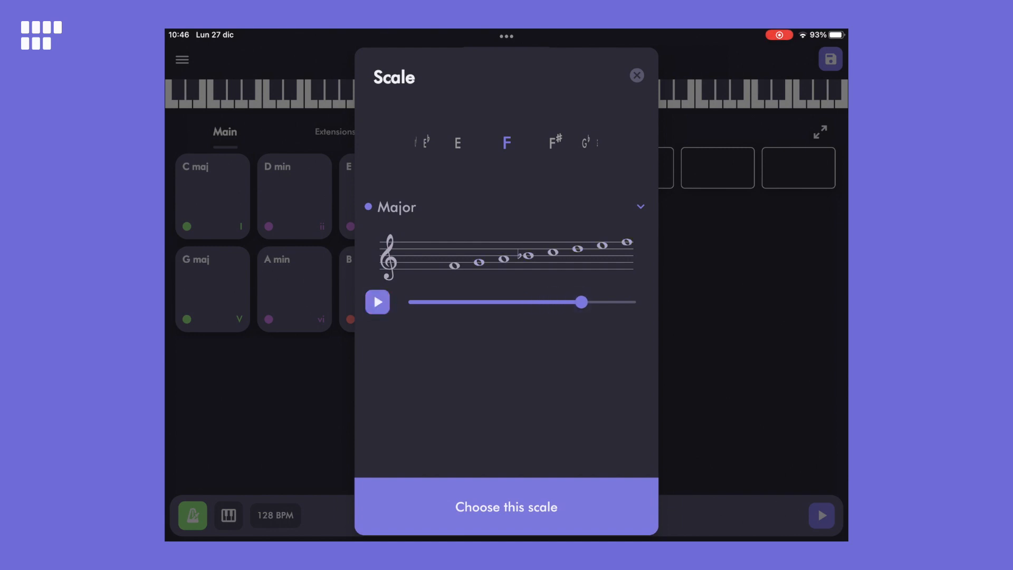
Apply F Major so the palette shows F, Gm, Am, B♭, C, Dm, Edim
left_click(506, 507)
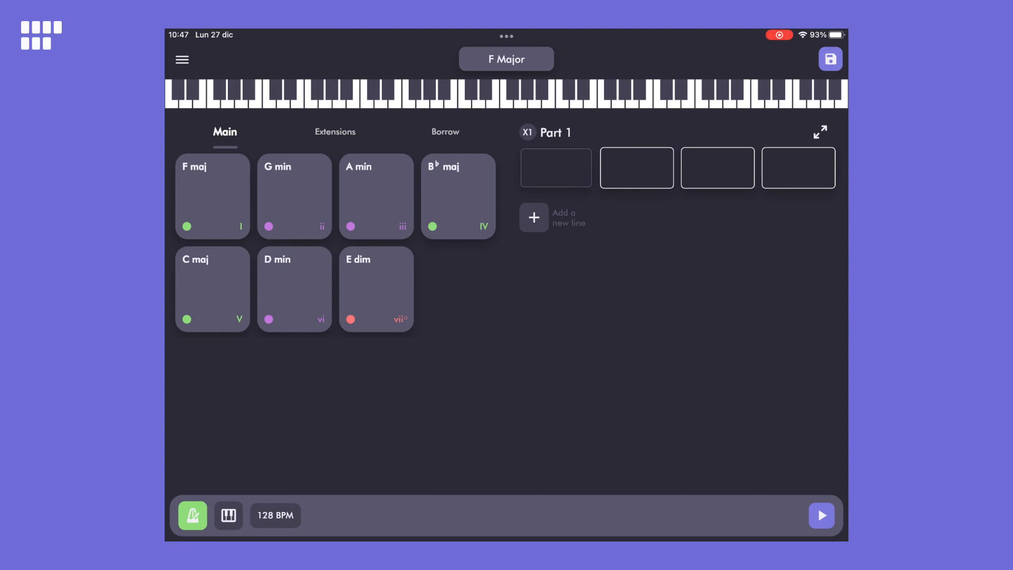
Fill Part 1 with F, C, Am and B♭ sharing bar 3, then Dm
left_click(212, 196)
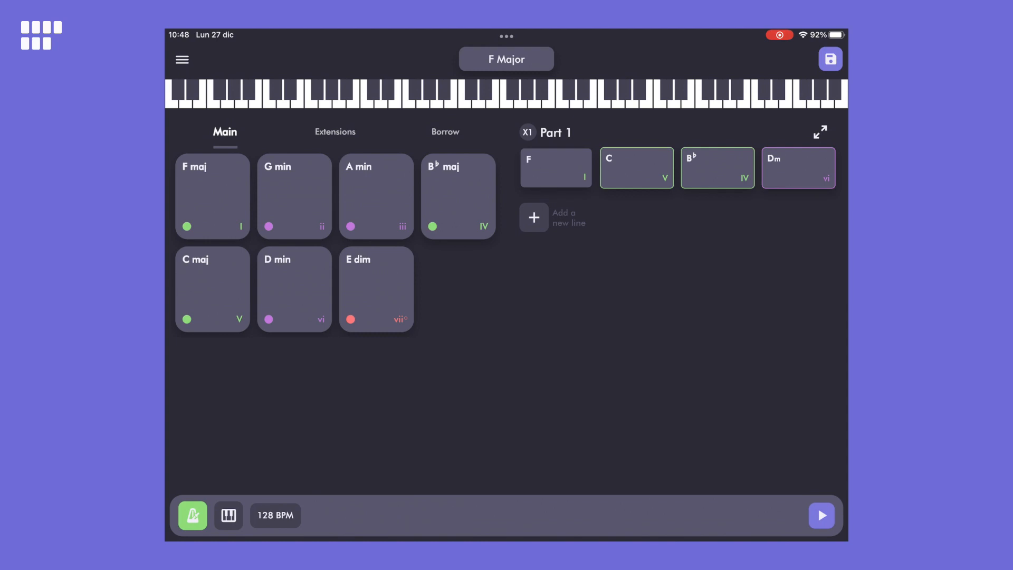
left_click(819, 132)
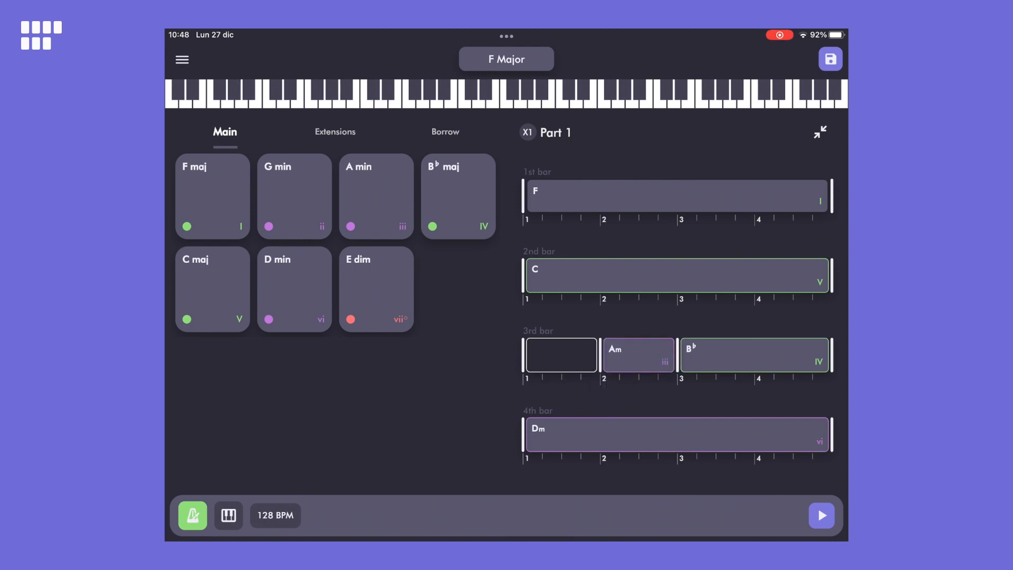
left_click(820, 132)
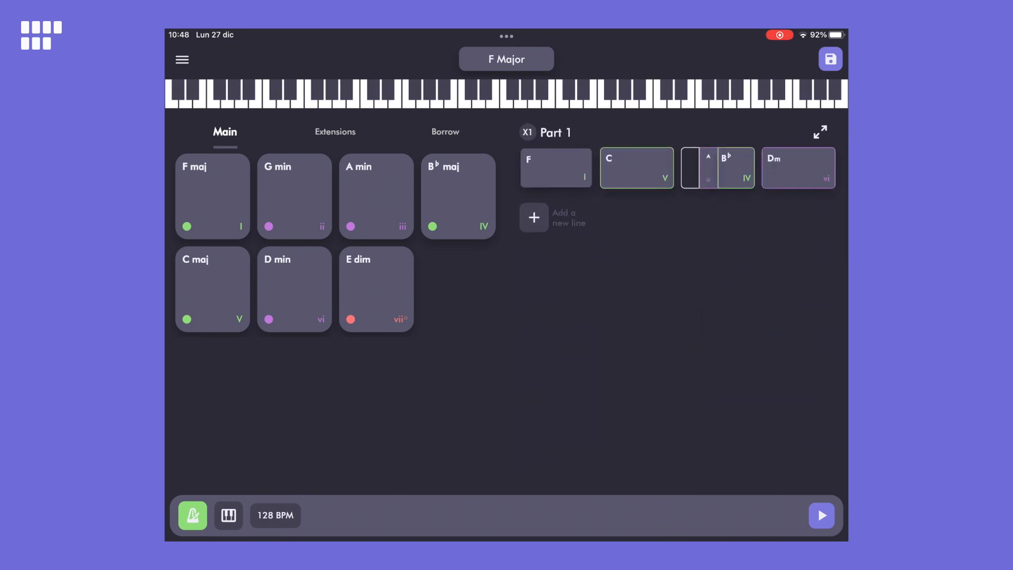
Play back the Part 1 progression
left_click(822, 515)
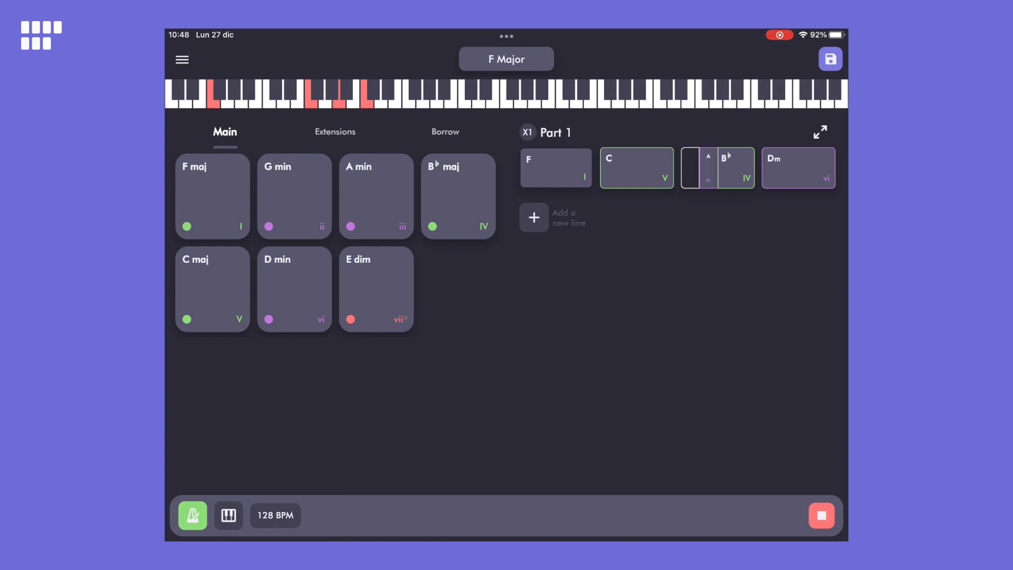
left_click(556, 168)
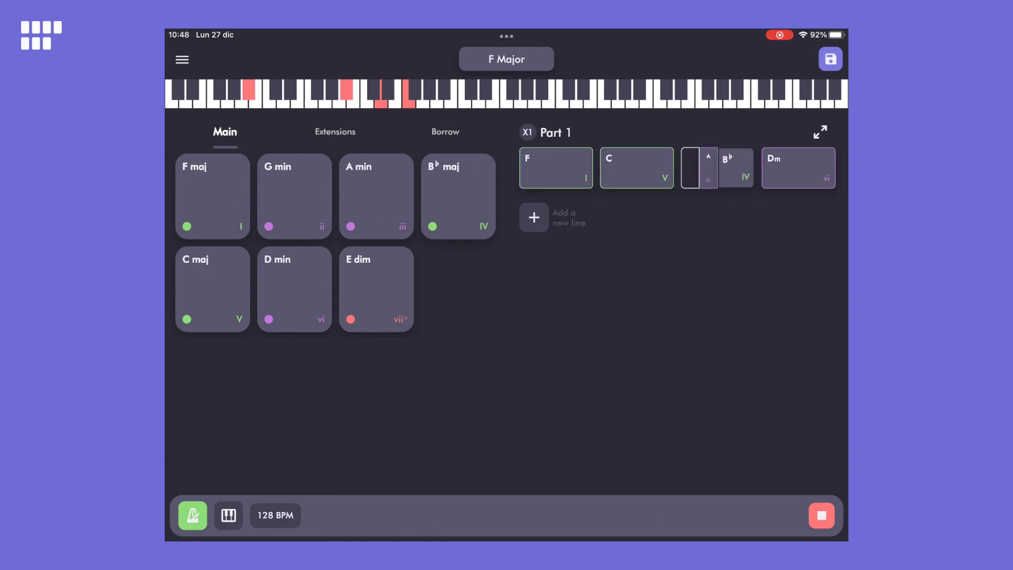
left_click(822, 516)
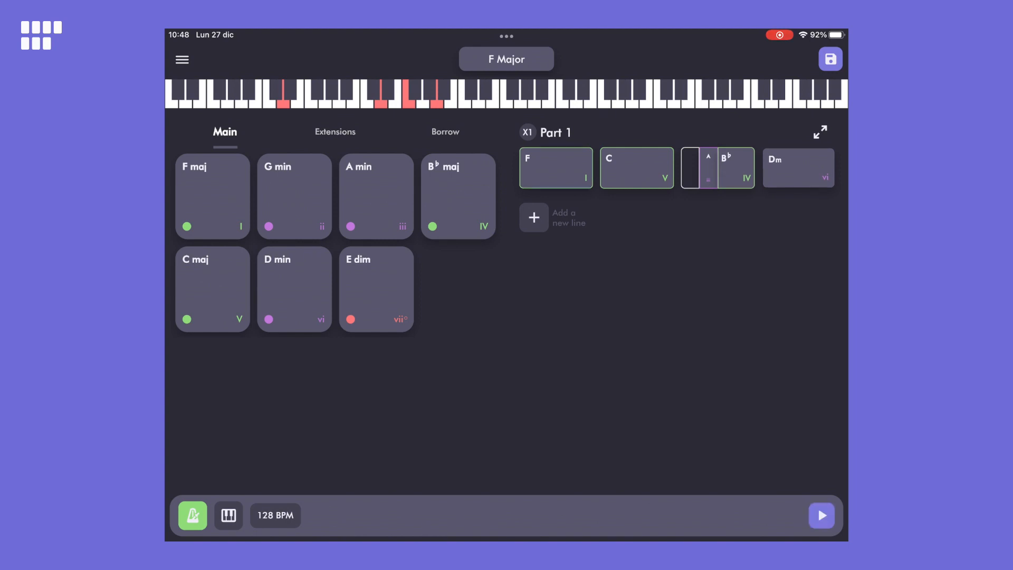
Rename the Part 1 line to 'Verse' and set it to repeat x2
left_click(547, 132)
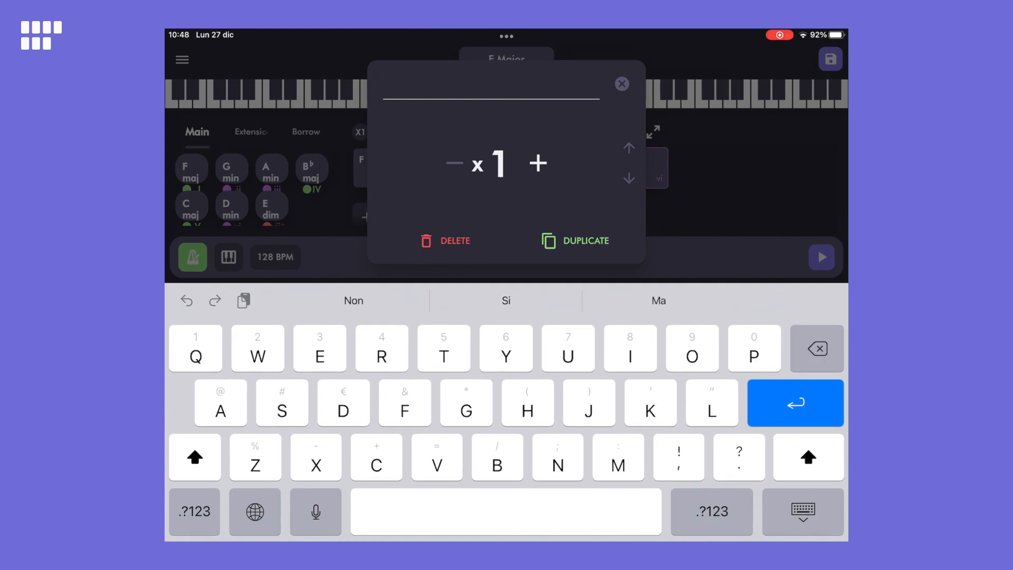
type("Verse")
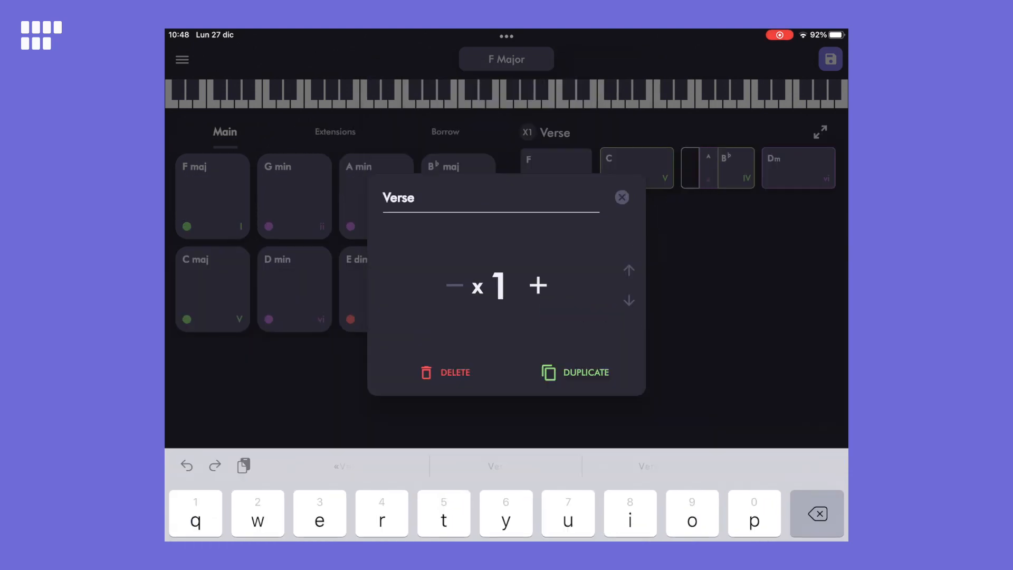
left_click(538, 286)
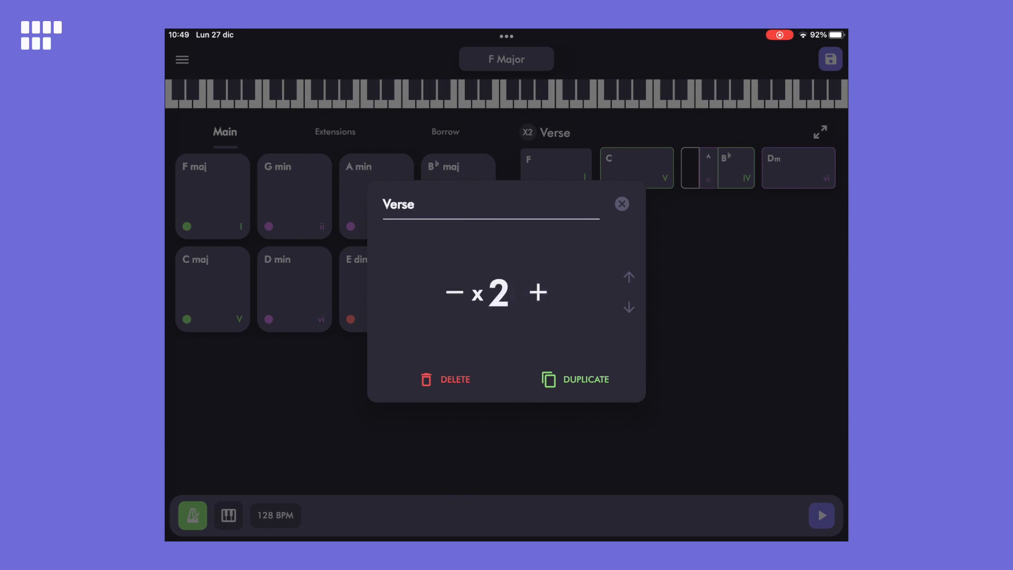
left_click(621, 204)
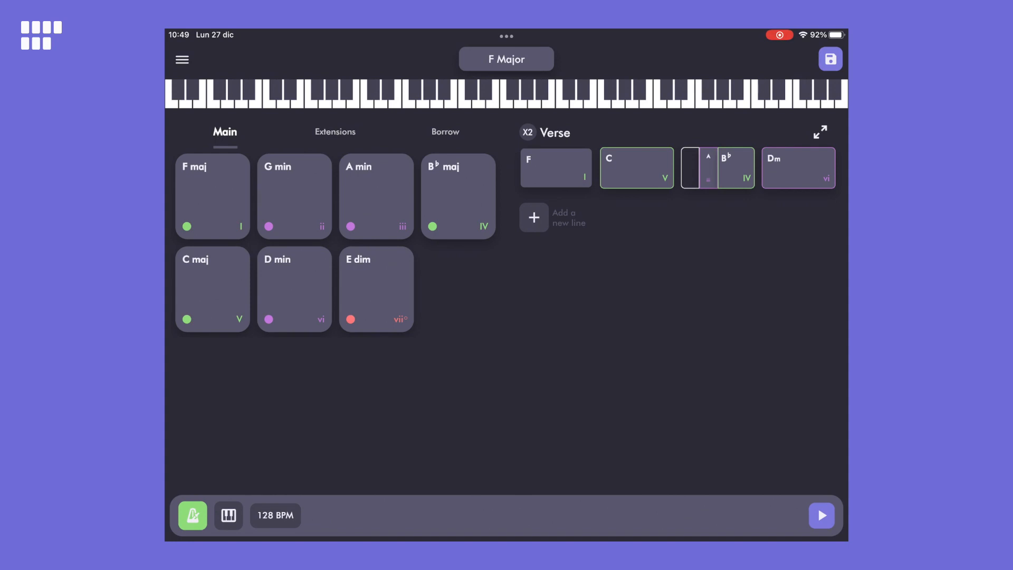
Set the tempo to 220 BPM and play the Verse at that speed
left_click(274, 515)
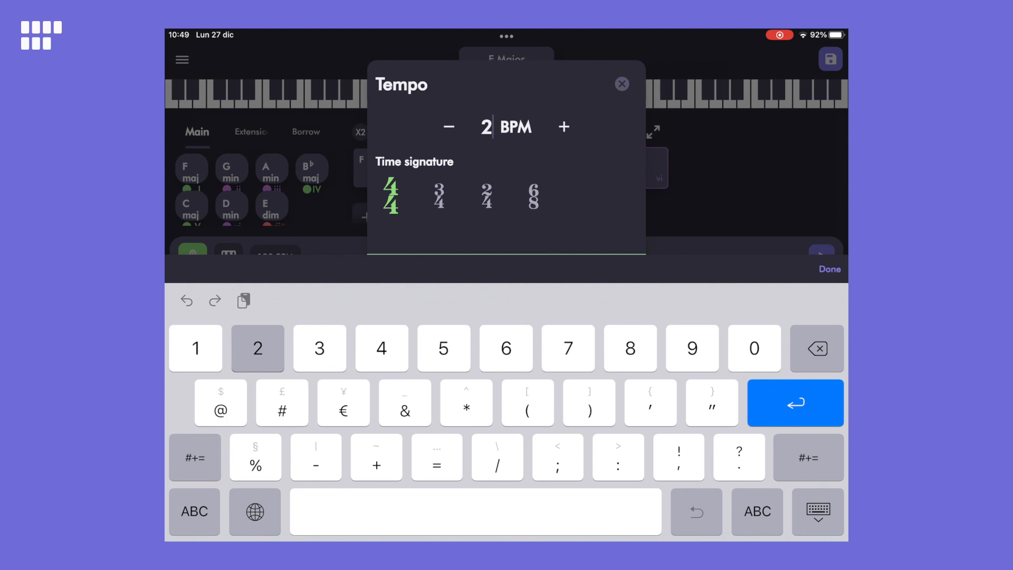
type("20")
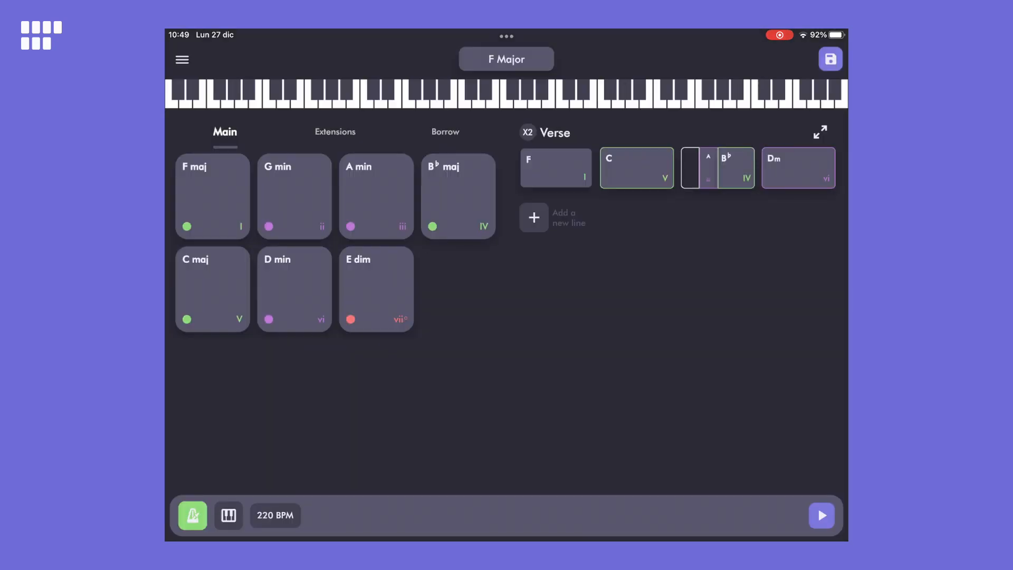
left_click(821, 515)
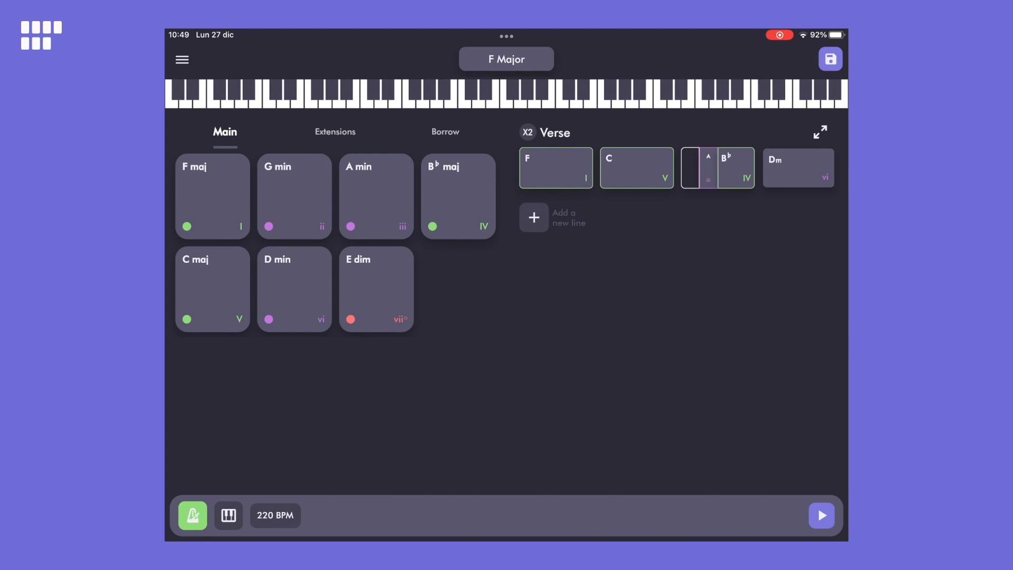
Set the Verse's second chord's quality from C major to Minor
left_click(636, 168)
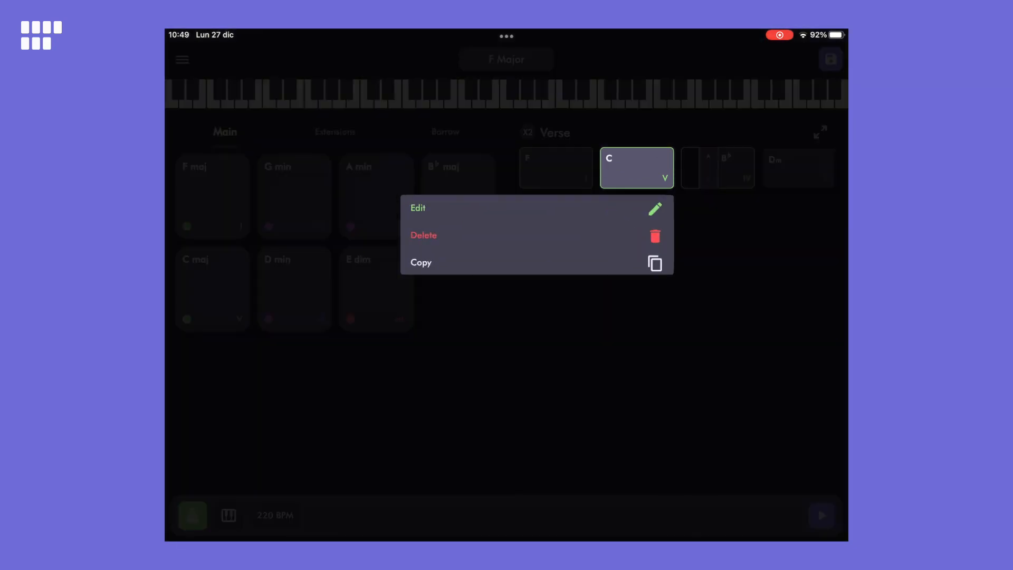
left_click(418, 208)
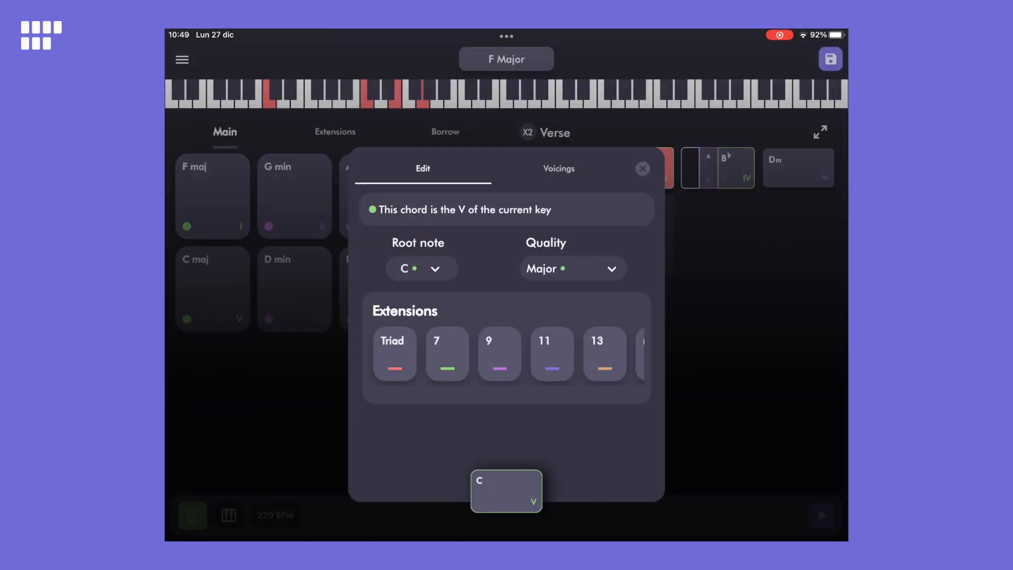
left_click(641, 168)
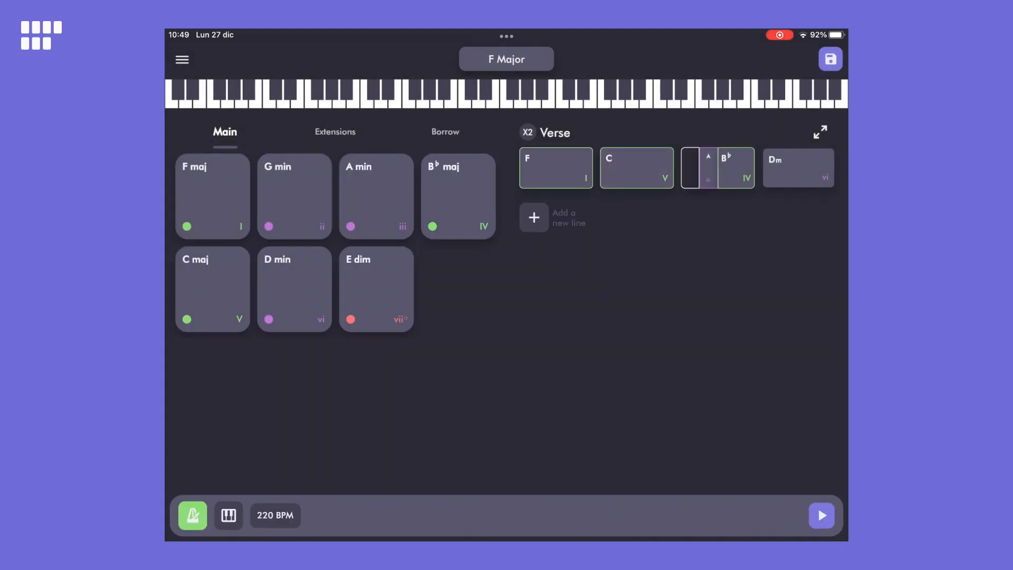
left_click(636, 167)
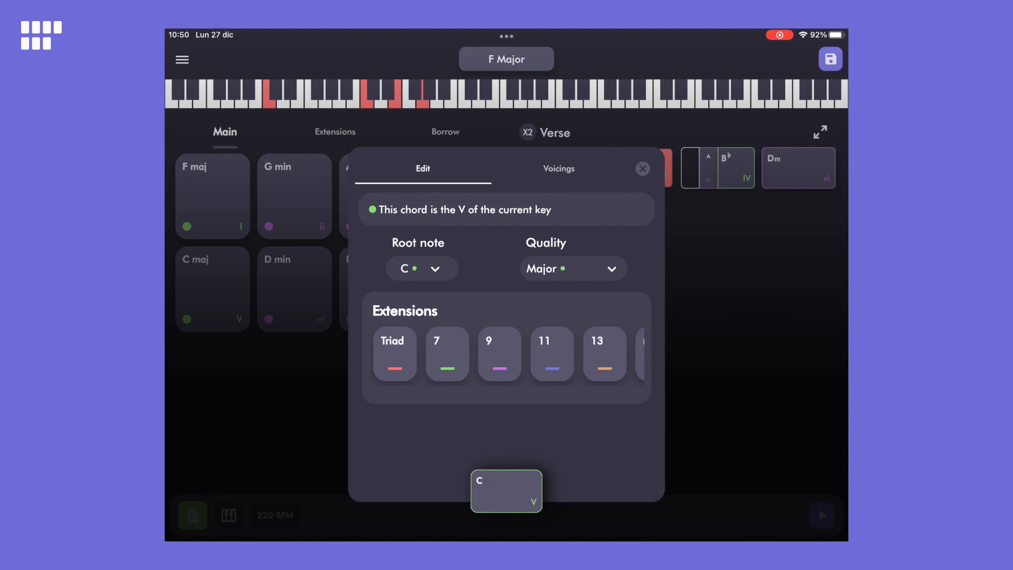
left_click(421, 268)
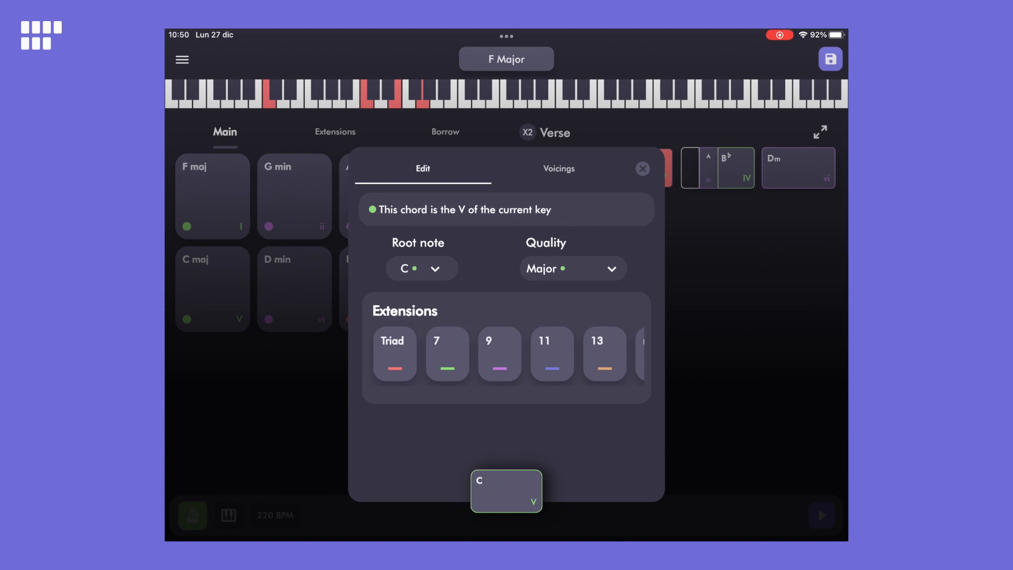
left_click(571, 268)
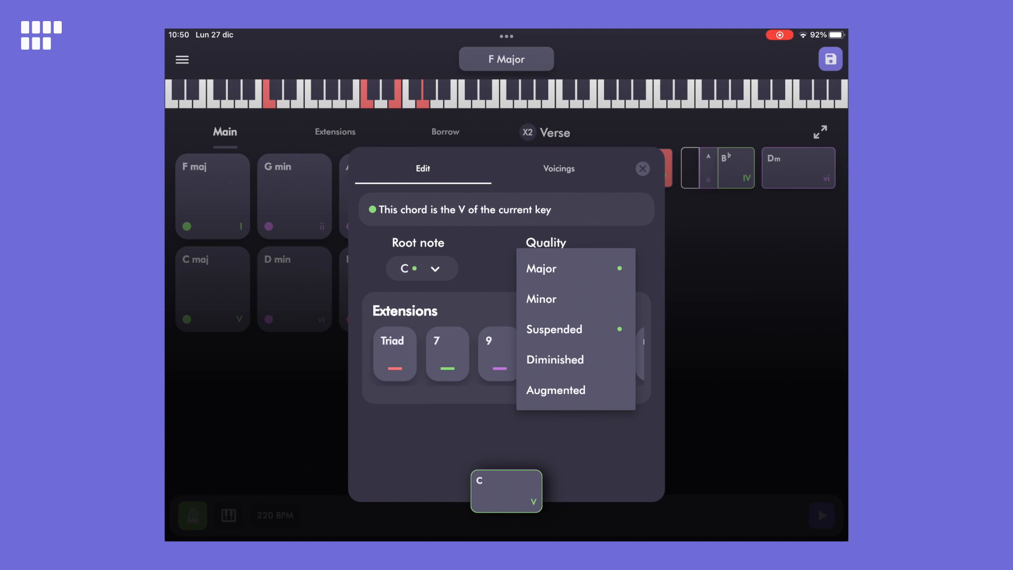
left_click(541, 299)
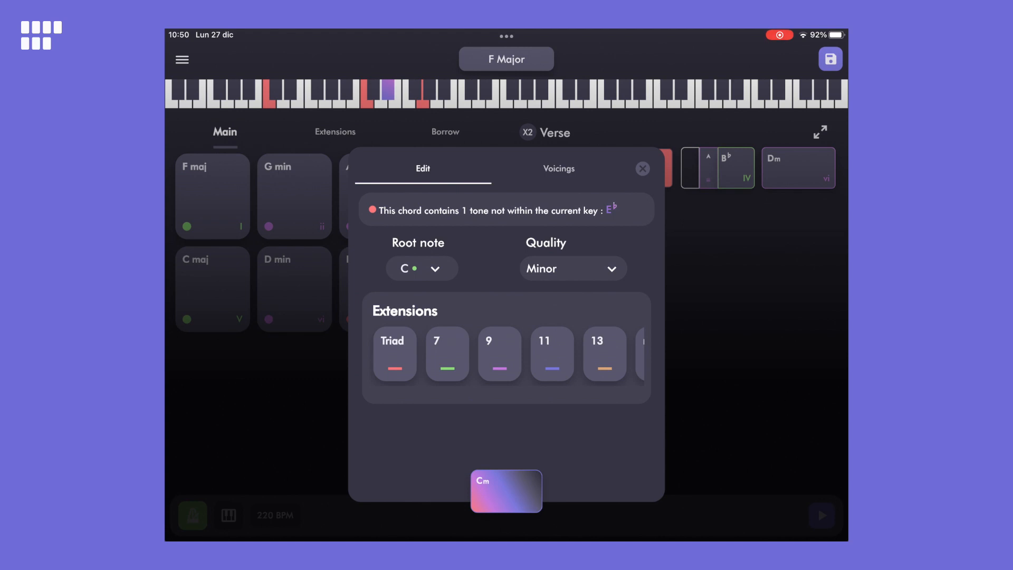
left_click(642, 168)
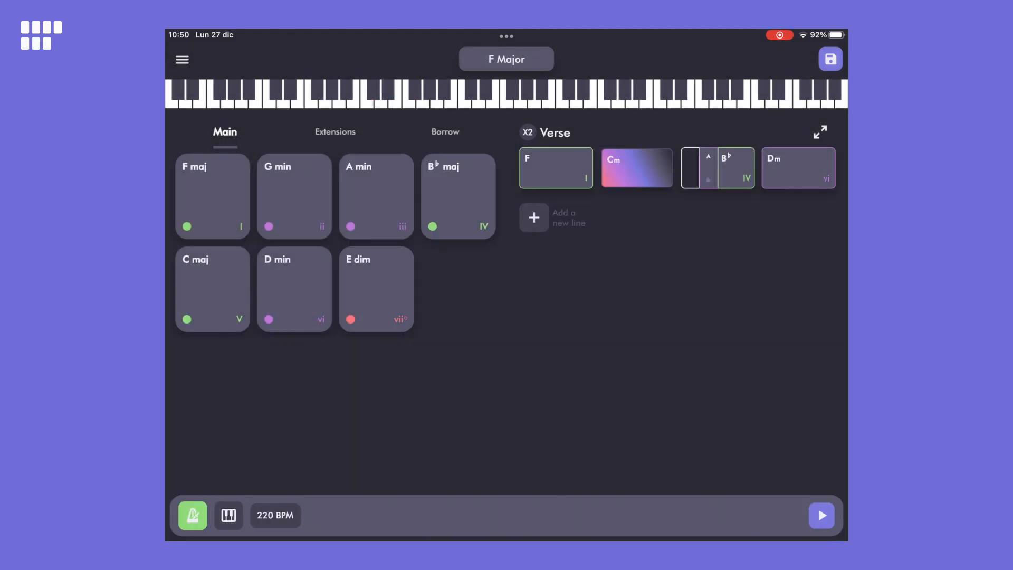
Make the Verse's last chord Dm7 and lower its F voicing note an octave
left_click(797, 168)
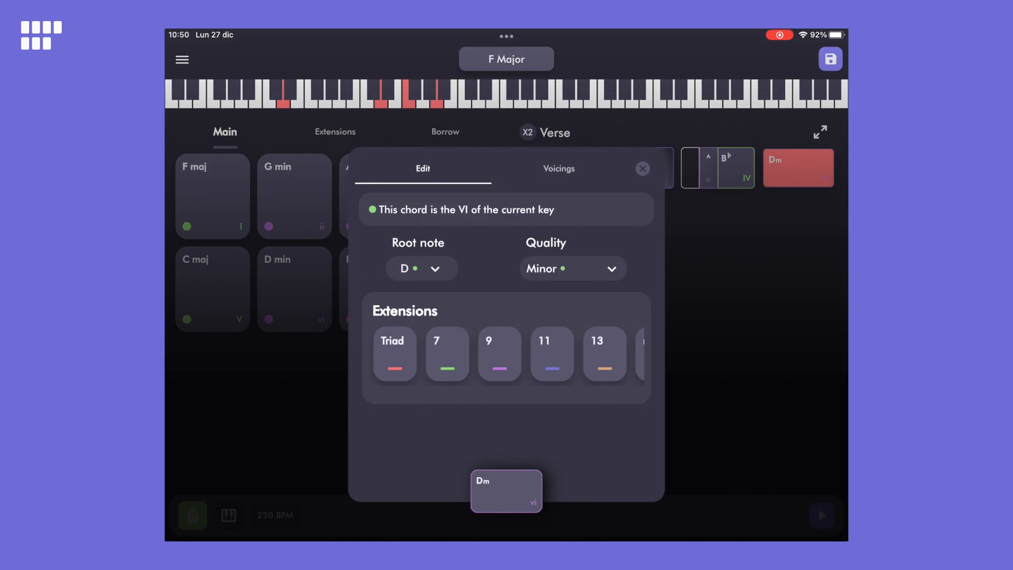
left_click(447, 356)
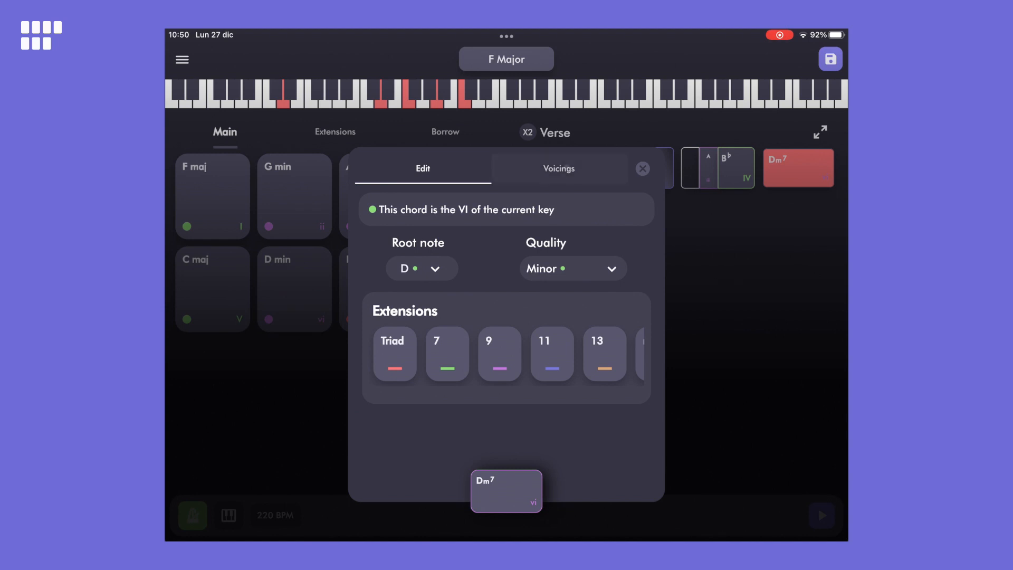
left_click(558, 169)
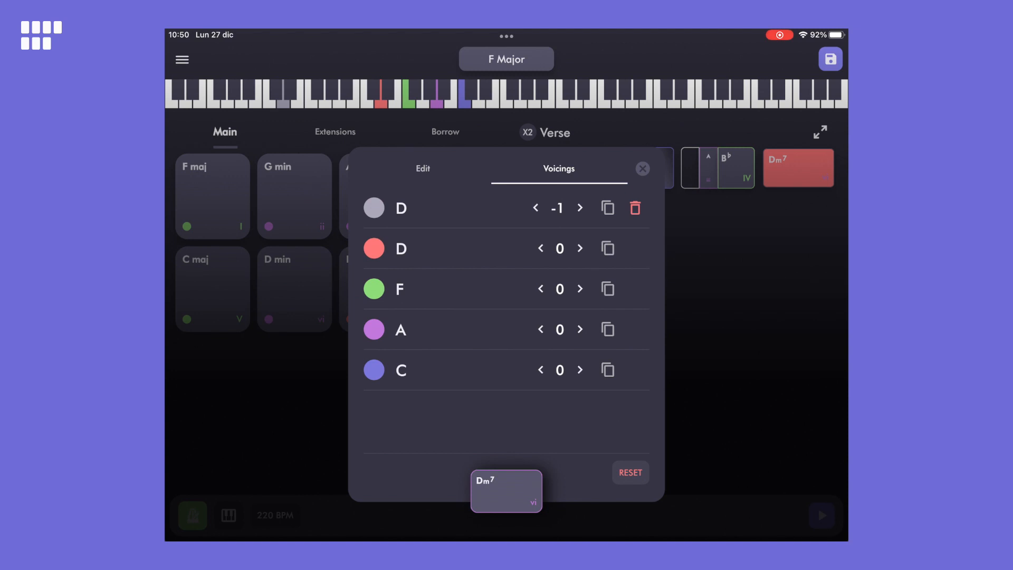
left_click(535, 289)
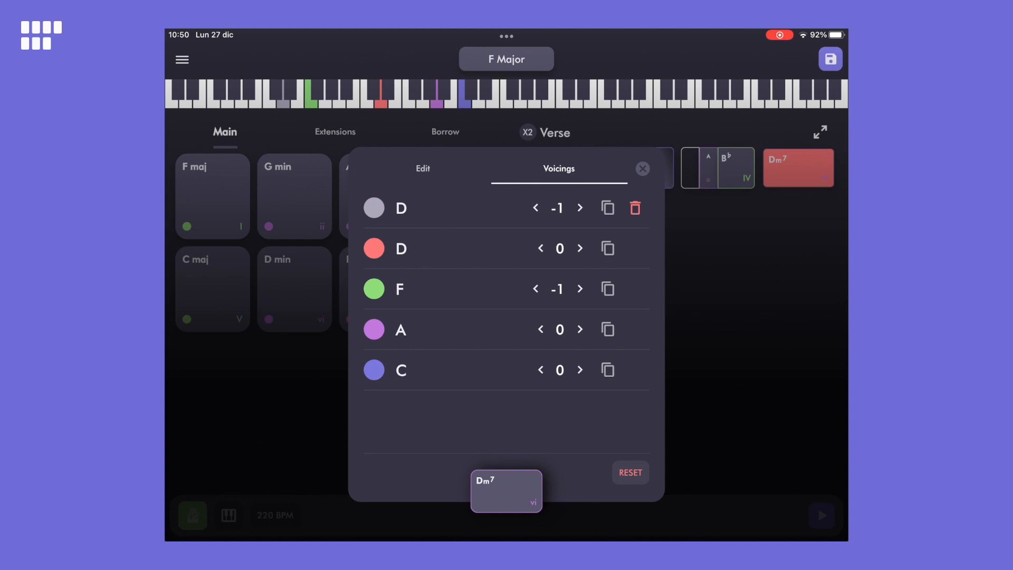
left_click(641, 168)
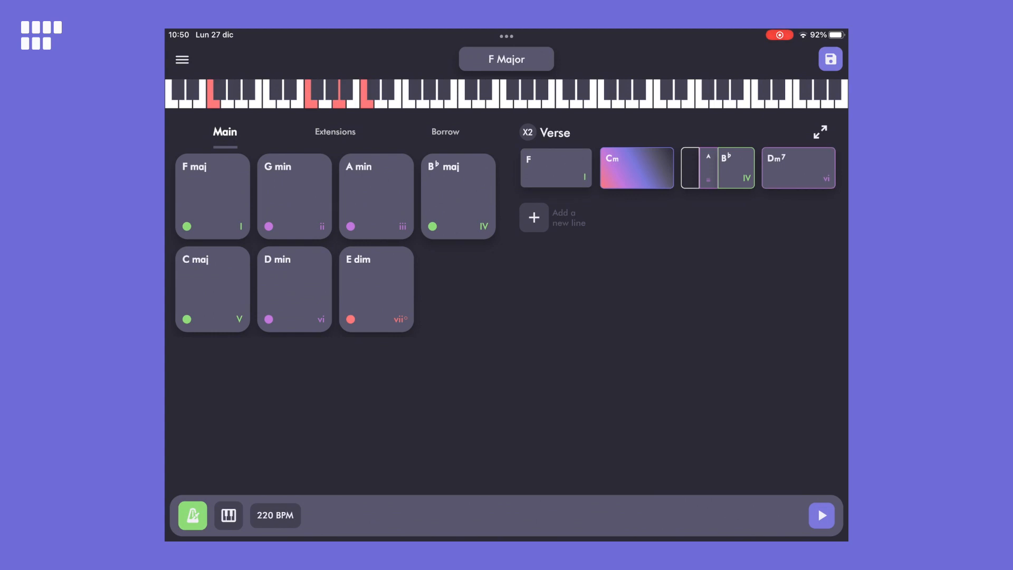
Play back the Verse progression
left_click(822, 516)
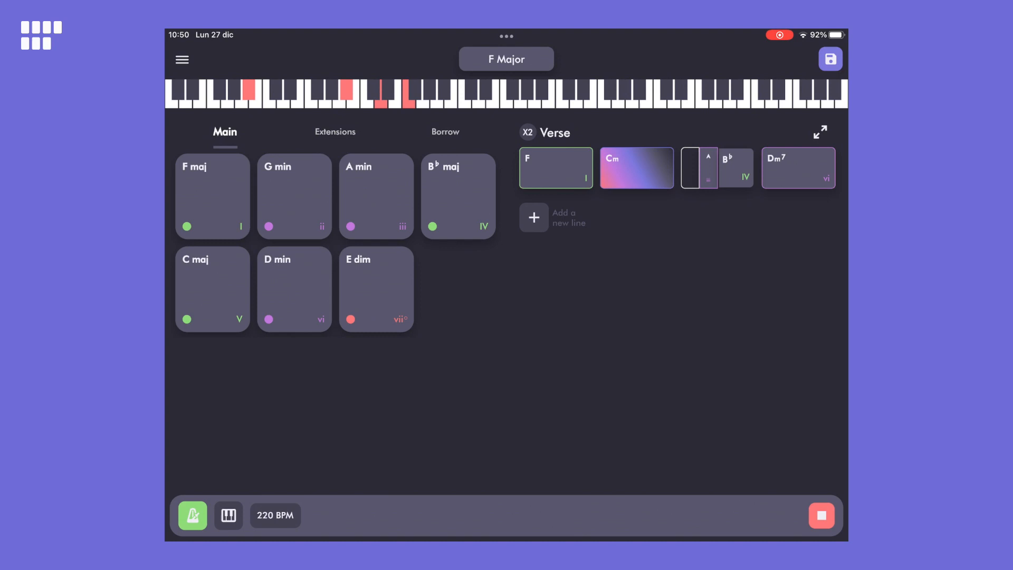
left_click(735, 168)
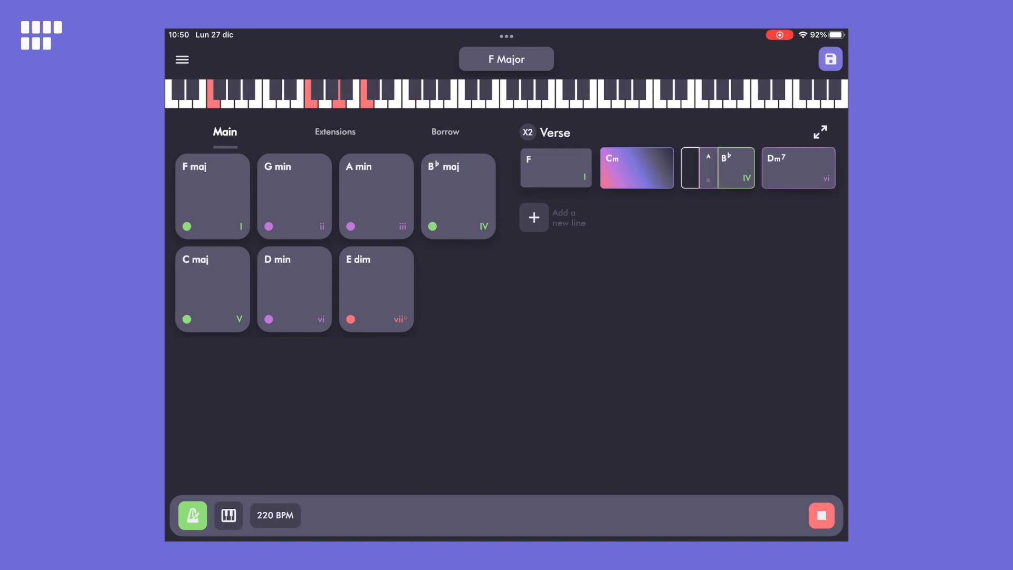
left_click(555, 168)
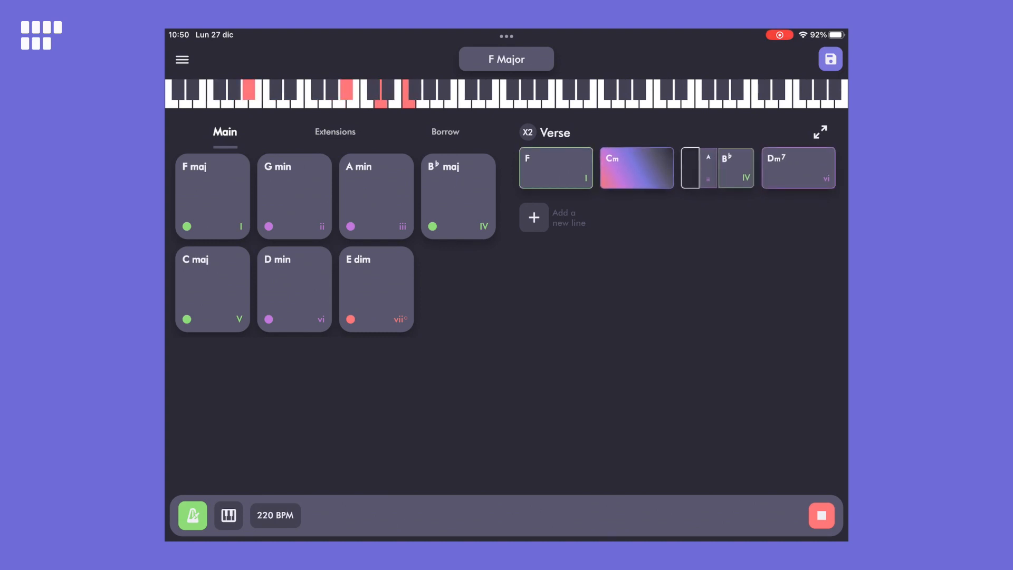
left_click(821, 515)
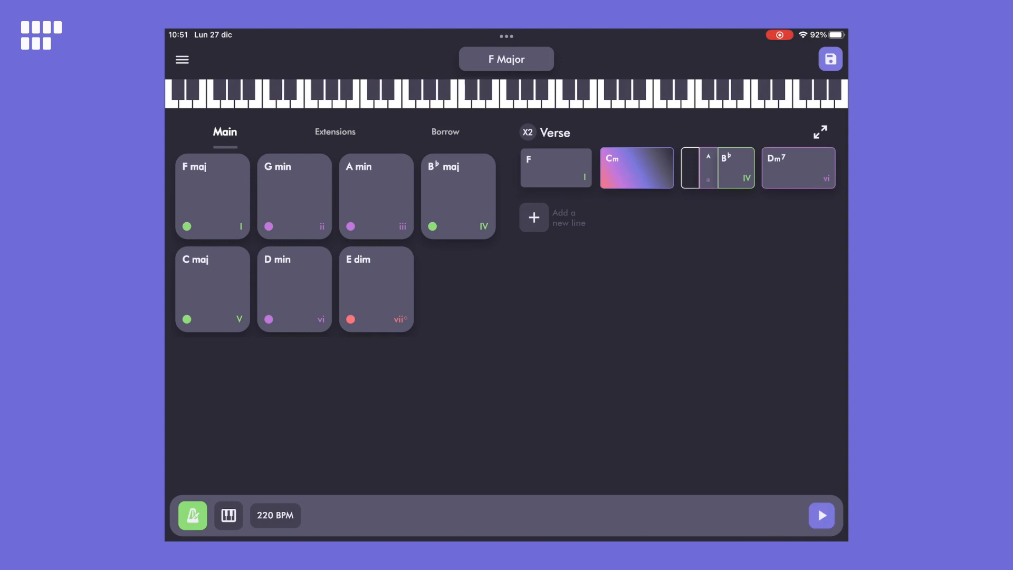
Add a Part 2 line with F, C, B♭ and Dm, and play both lines
left_click(533, 217)
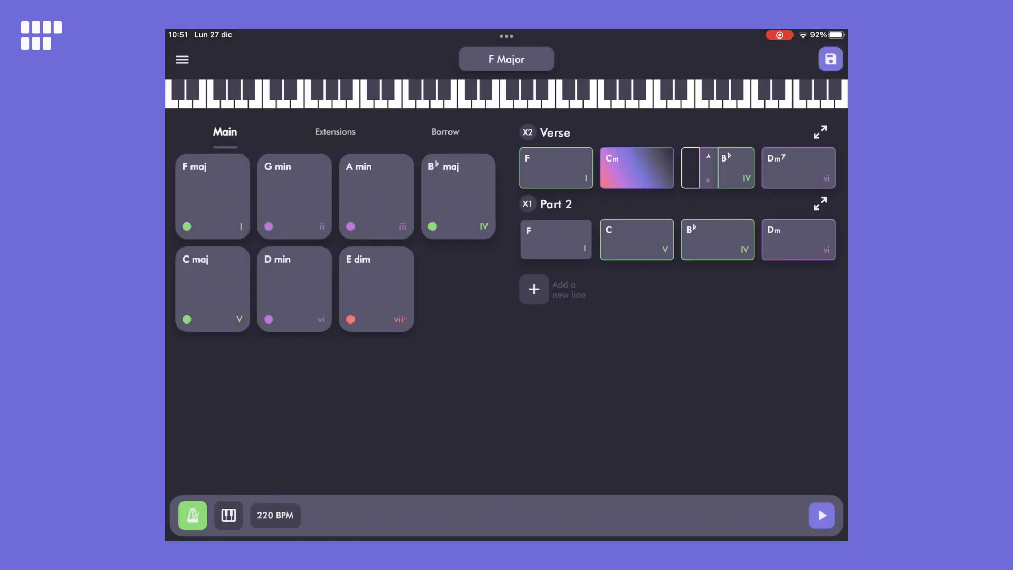
left_click(821, 515)
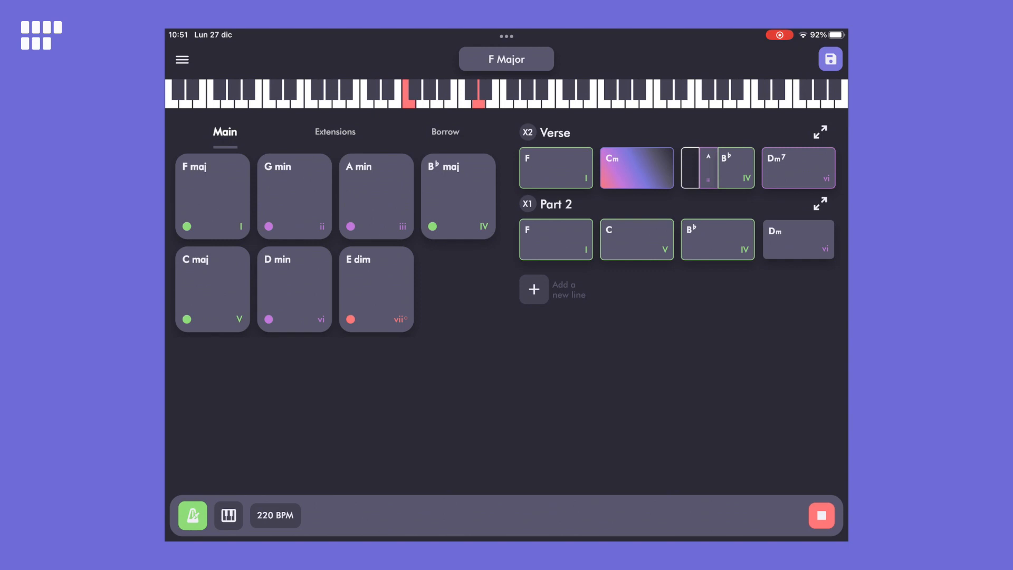
left_click(821, 515)
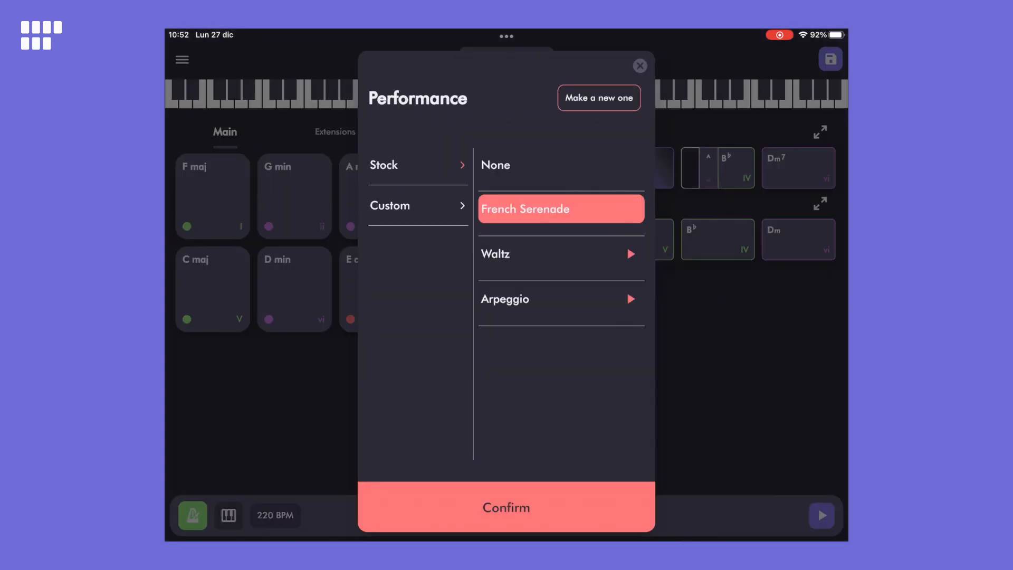
Start making a new custom performance from the Performance panel
left_click(506, 507)
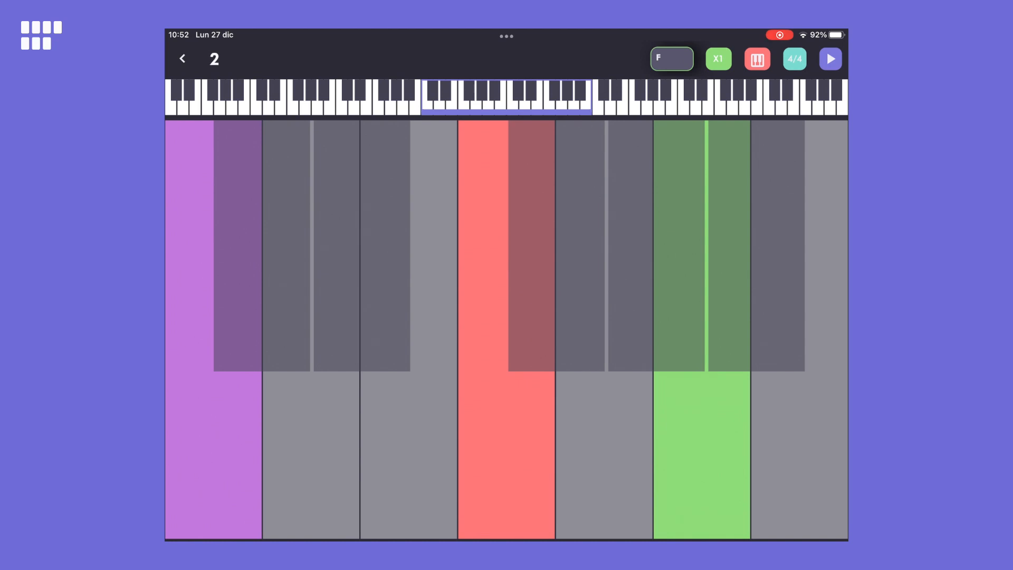
Record a chord performance with pedal on and save it as 'Nice performance'
left_click(829, 58)
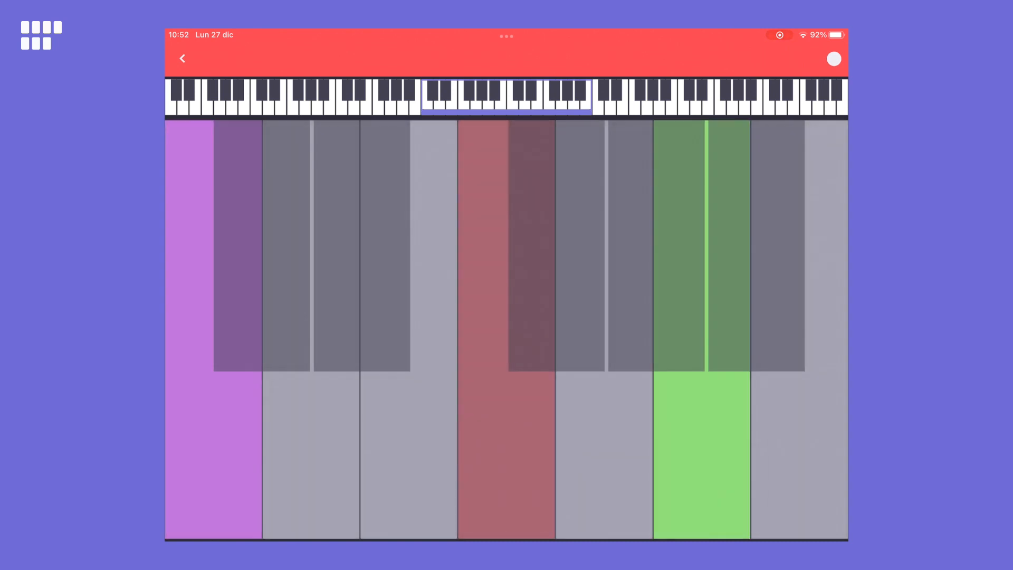
left_click(834, 59)
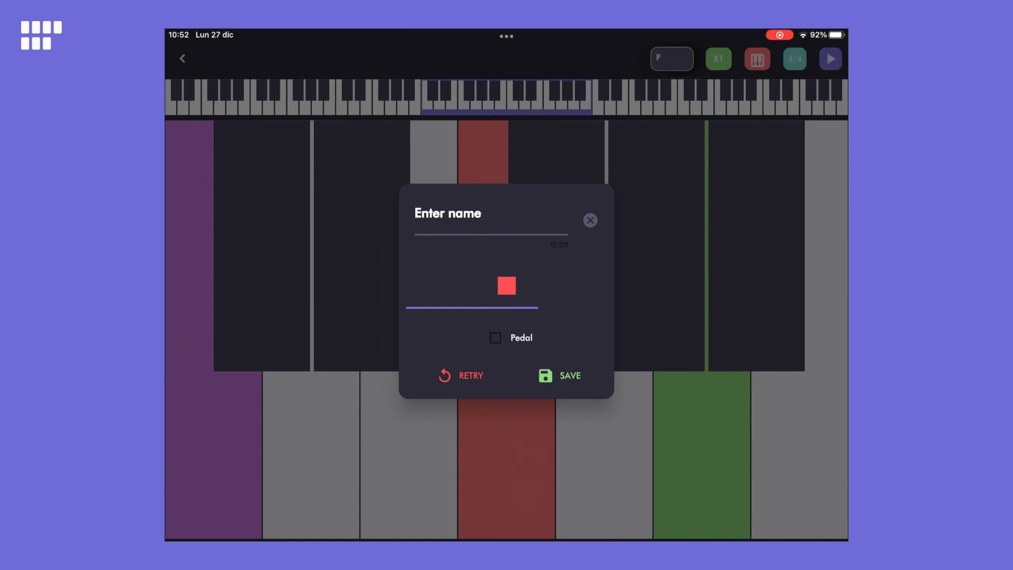
left_click(496, 337)
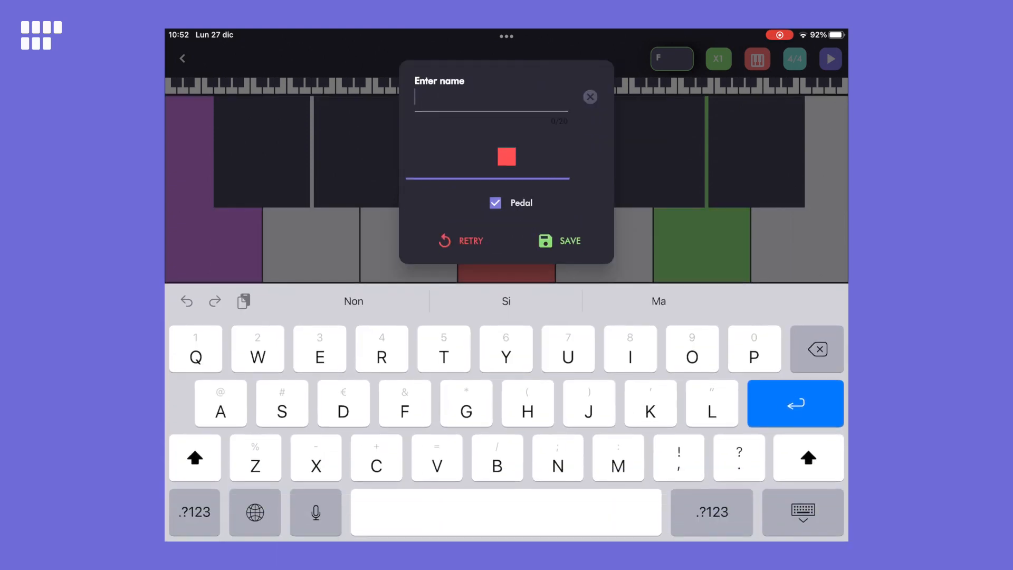
type("Nice performance")
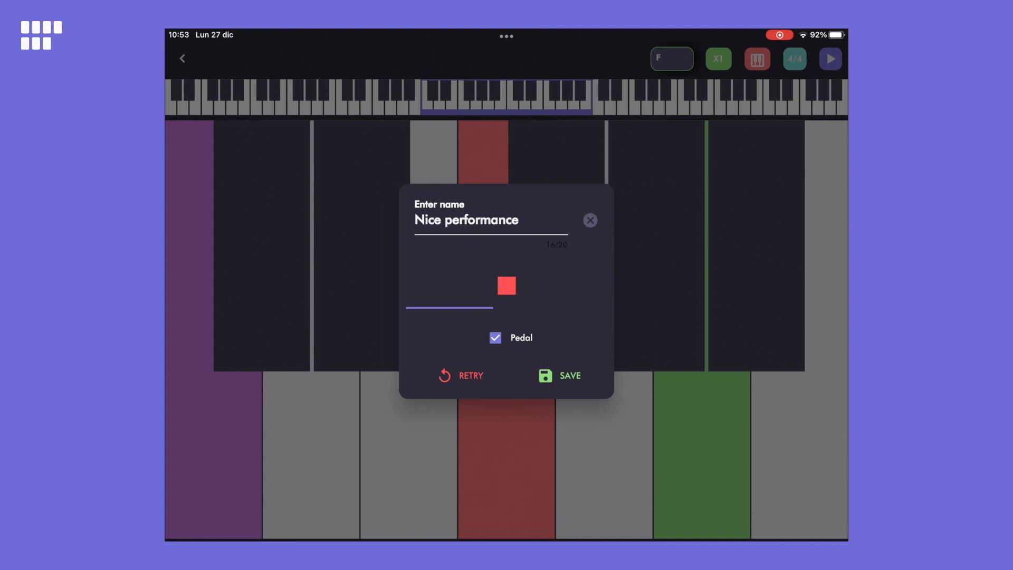
left_click(570, 375)
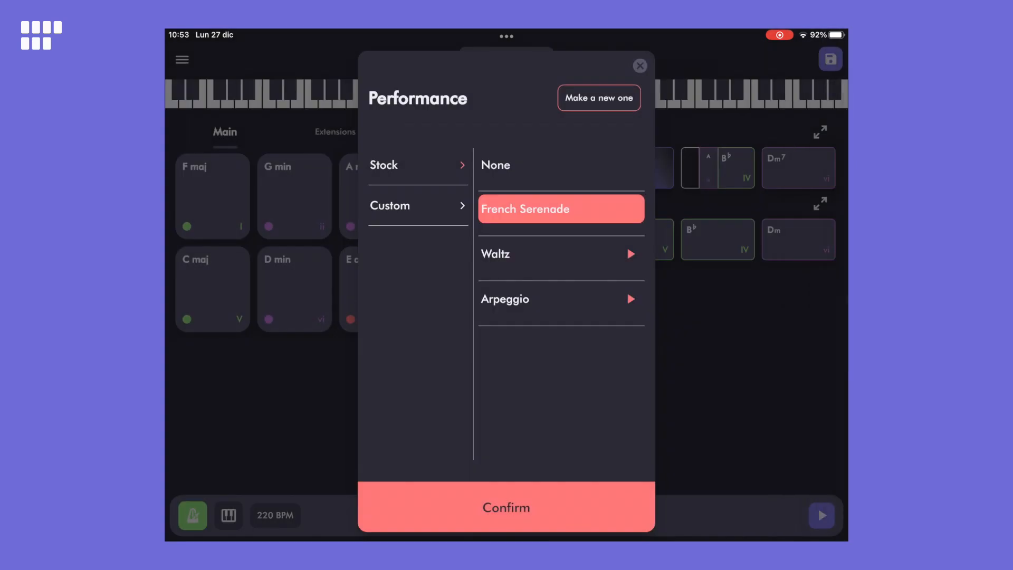
Apply 'Nice performance' to the F Major Verse and Part 2 song and play it
left_click(418, 205)
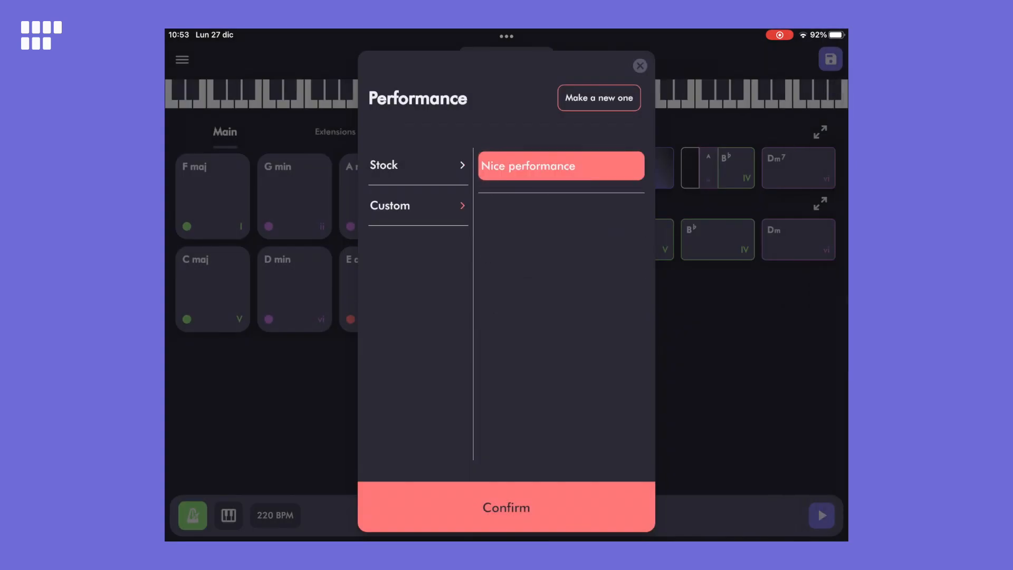
left_click(506, 507)
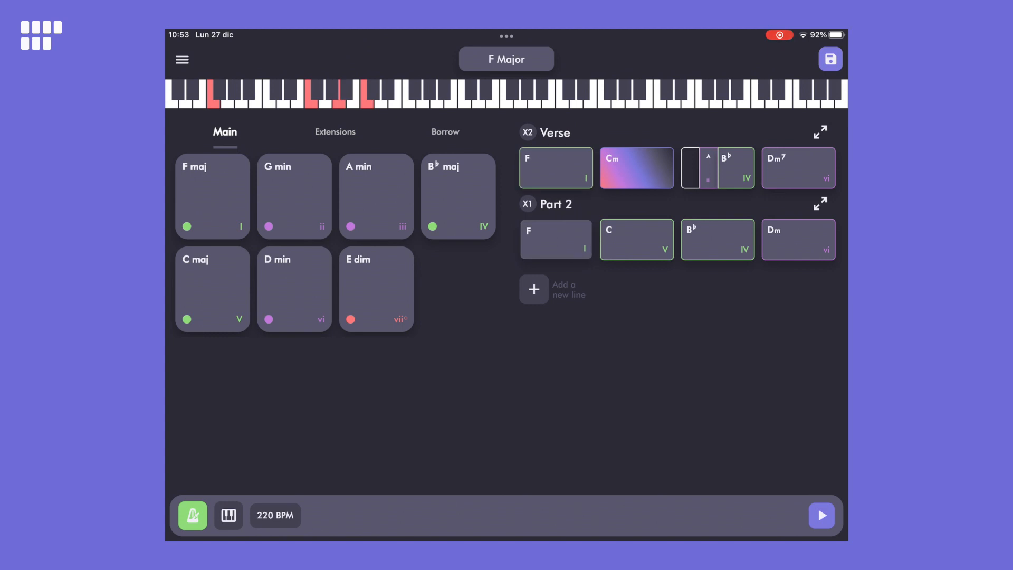
left_click(821, 515)
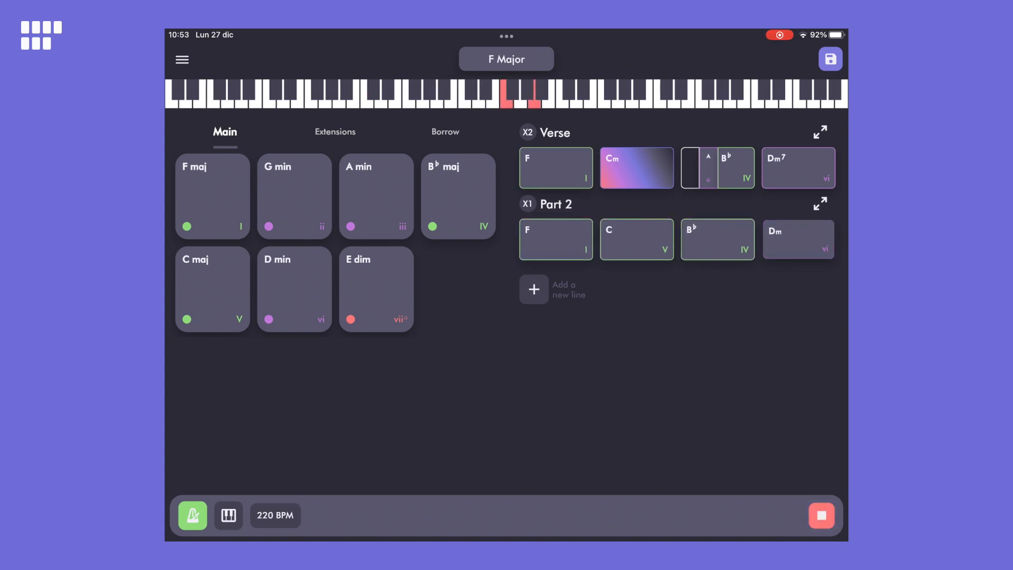
left_click(821, 515)
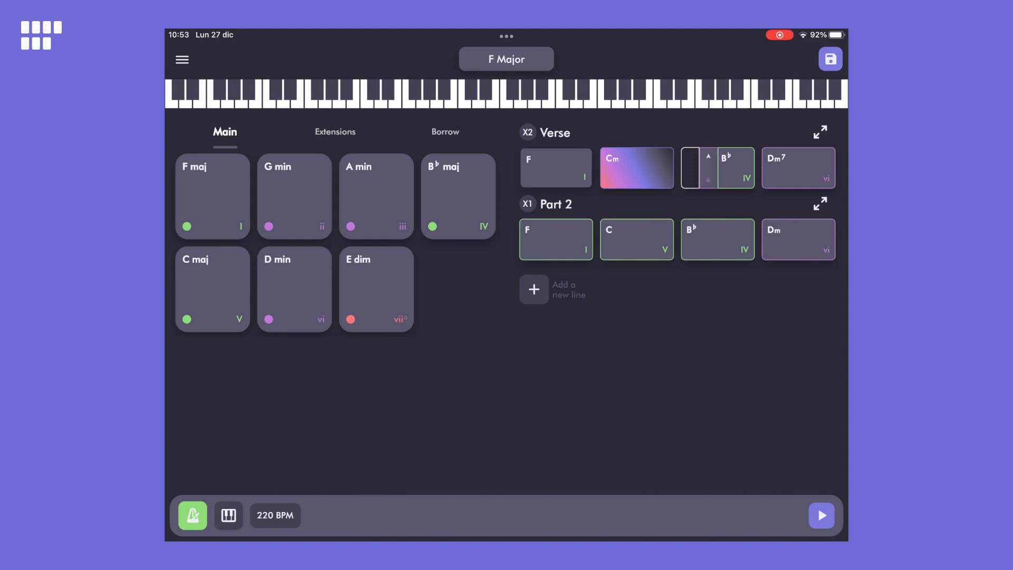
left_click(507, 58)
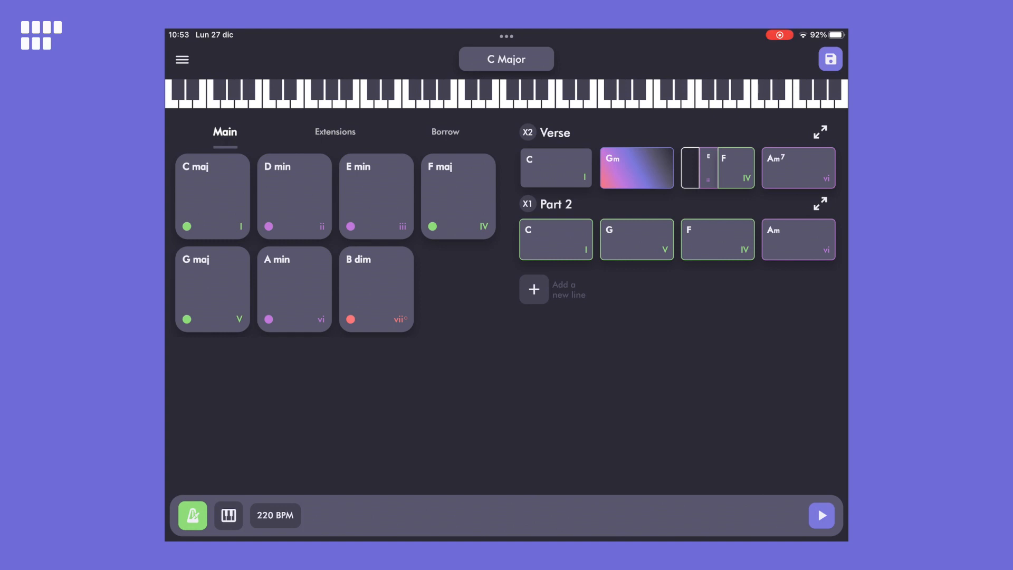
Play back the C Major progression, then save the project
left_click(821, 515)
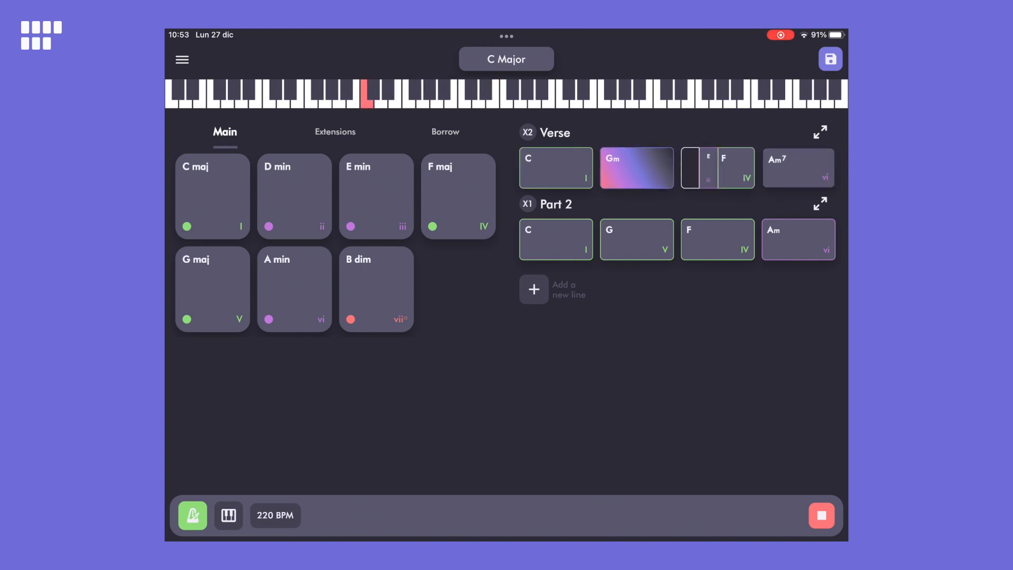
left_click(821, 515)
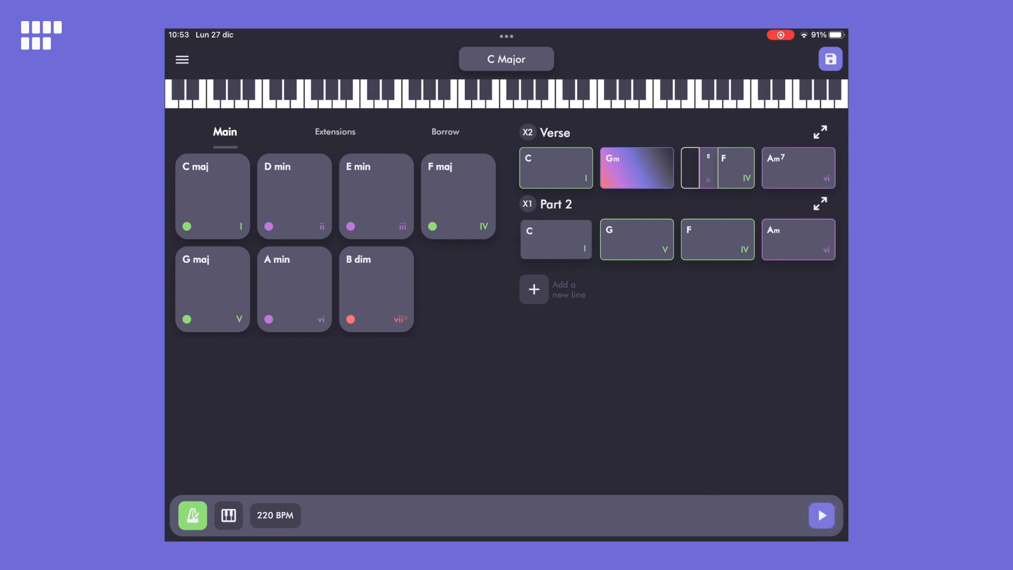
left_click(830, 58)
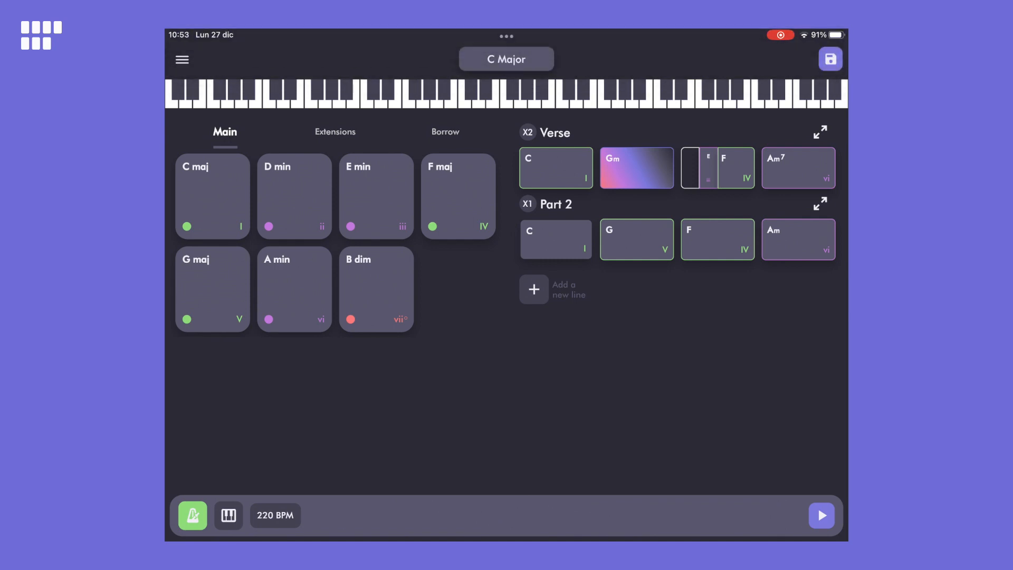
left_click(181, 59)
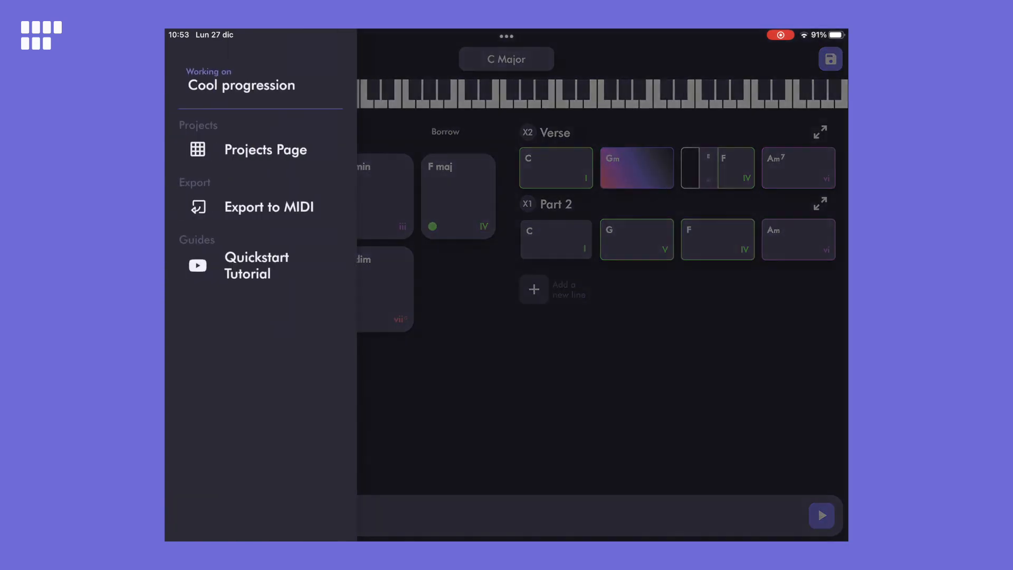
Share Cool progression with collaborator 'mik' and the message 'Have a look at this!'
left_click(265, 150)
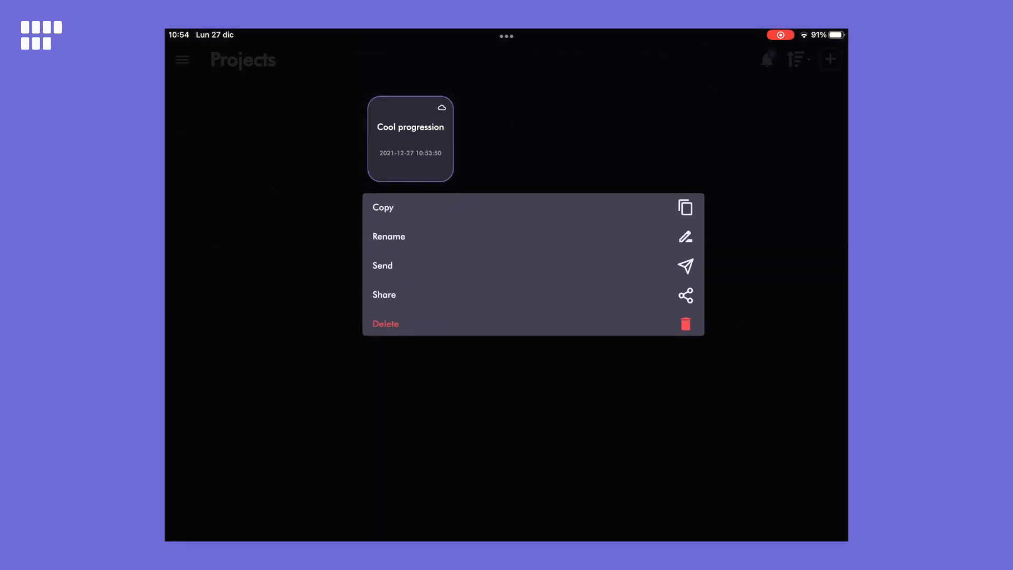
left_click(384, 295)
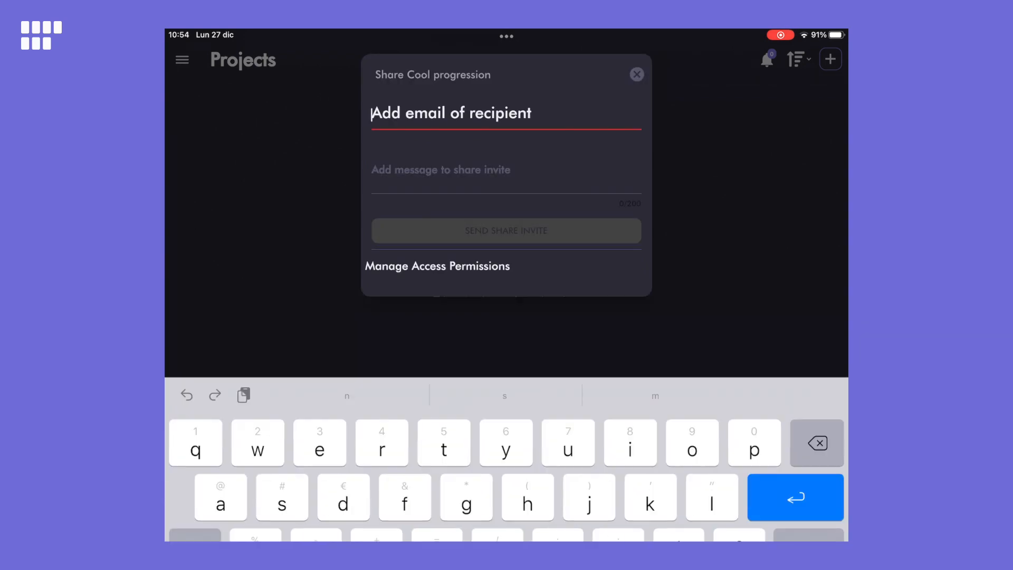
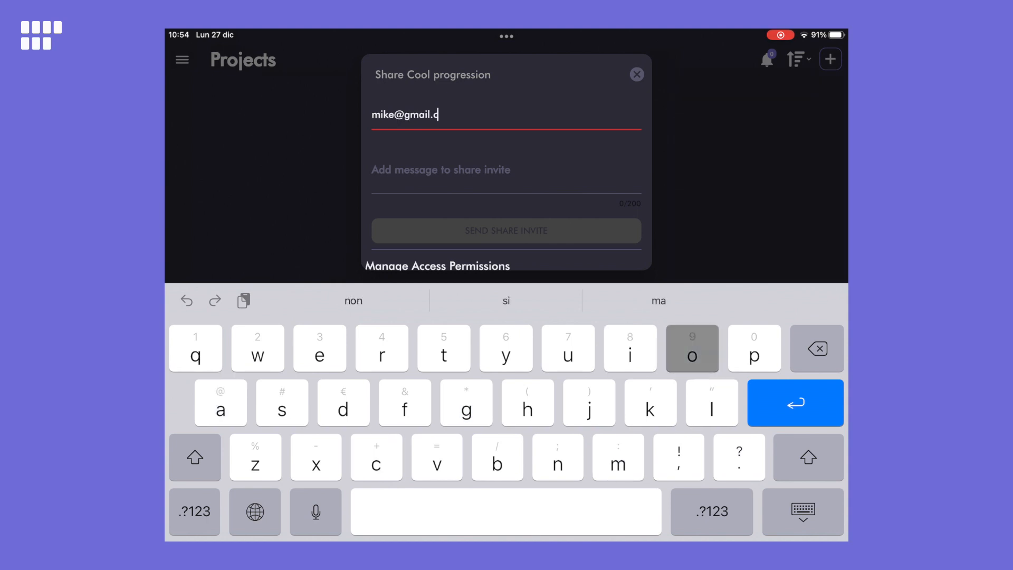
type("Have a look at this!")
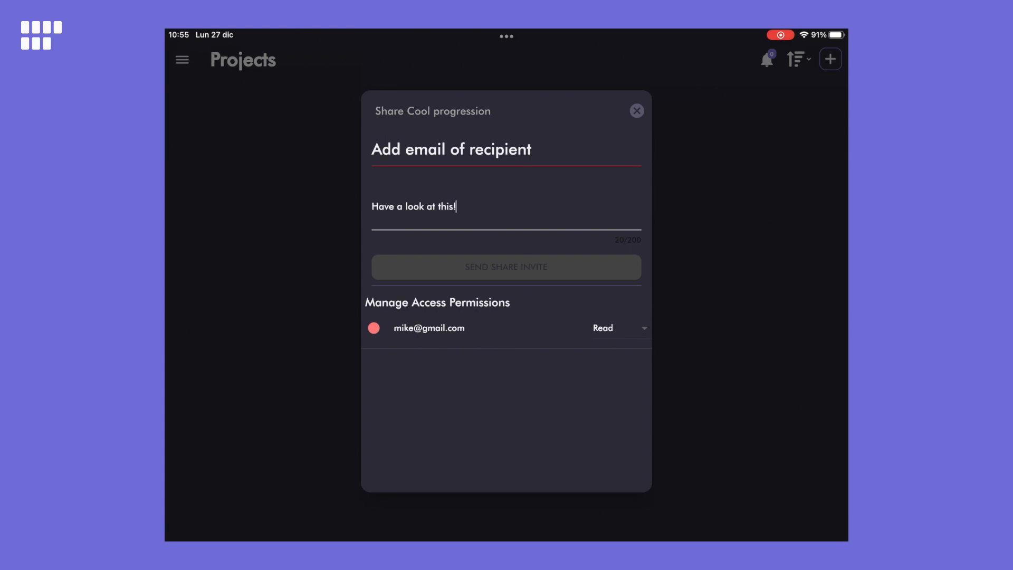
left_click(636, 110)
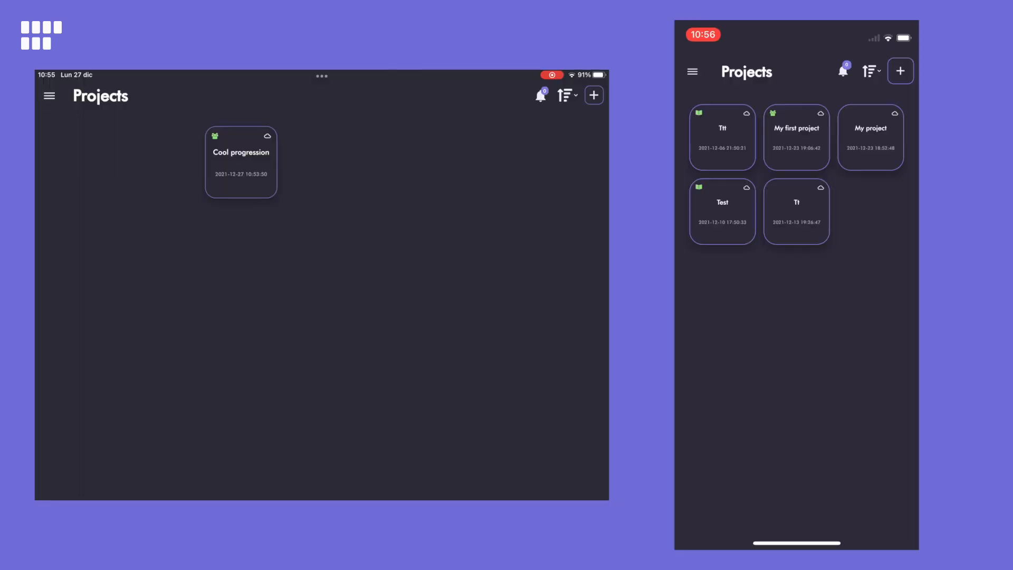
Accept the Cool progression share invite on the phone and open the project
left_click(843, 71)
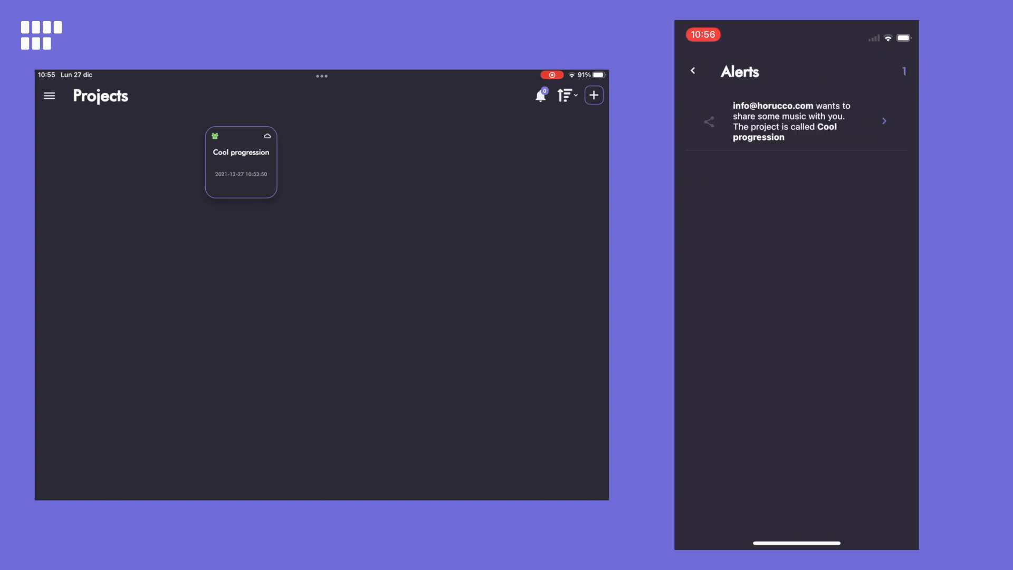
left_click(797, 121)
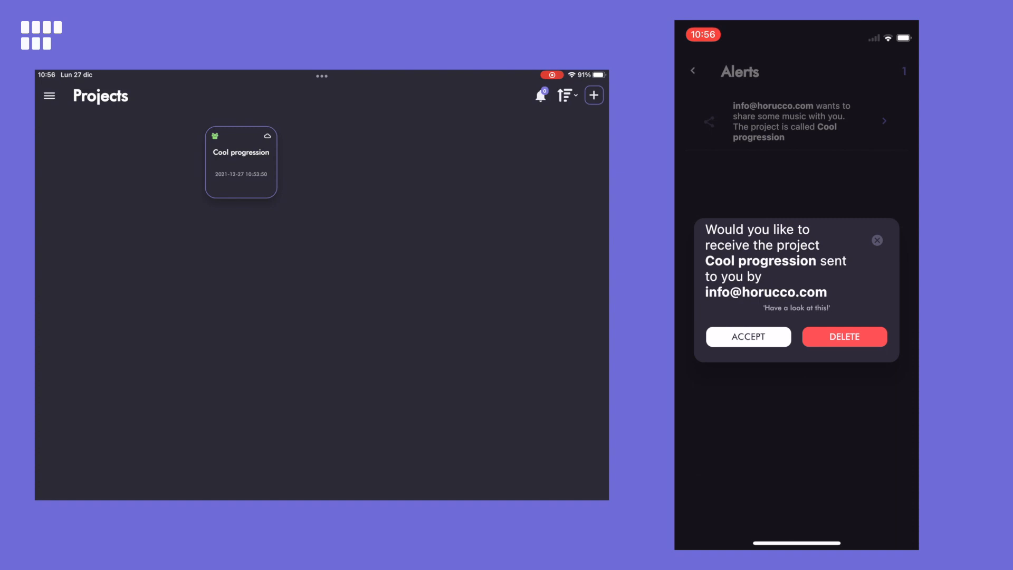
left_click(845, 336)
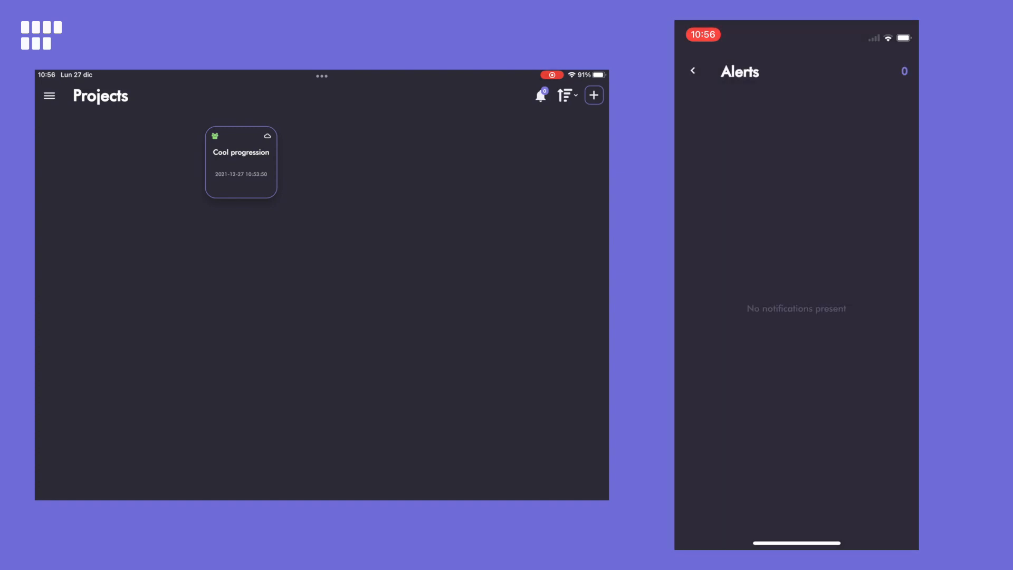
left_click(692, 71)
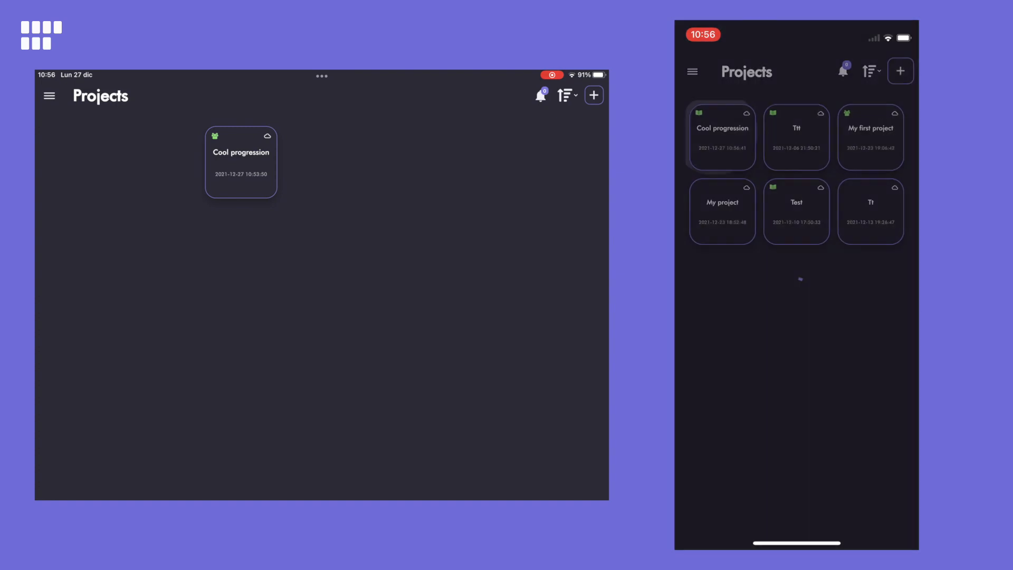
left_click(241, 162)
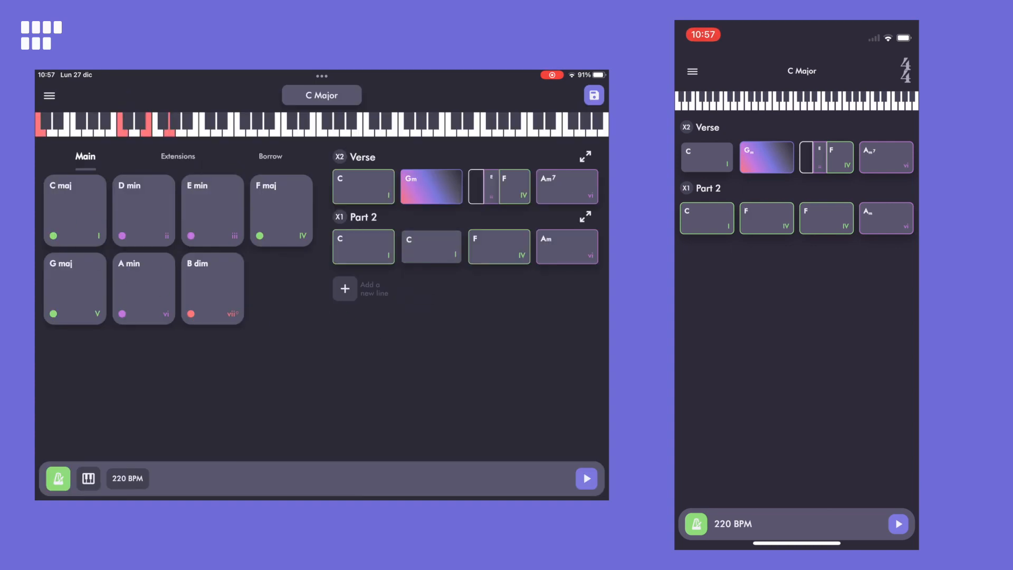
Change Part 2's second chord to F and Gm to Gm7, save, and play on the phone
left_click(593, 95)
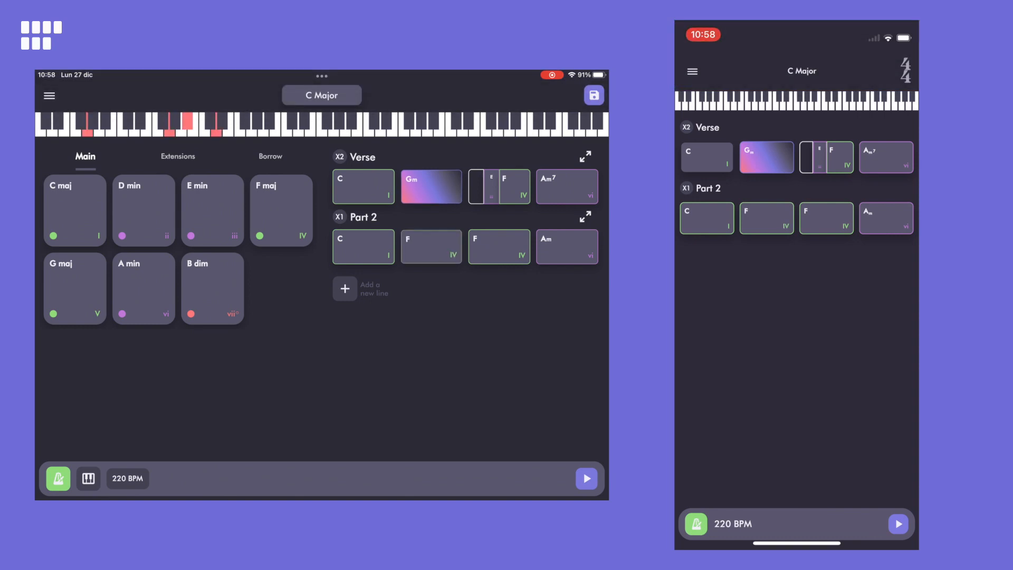
left_click(431, 186)
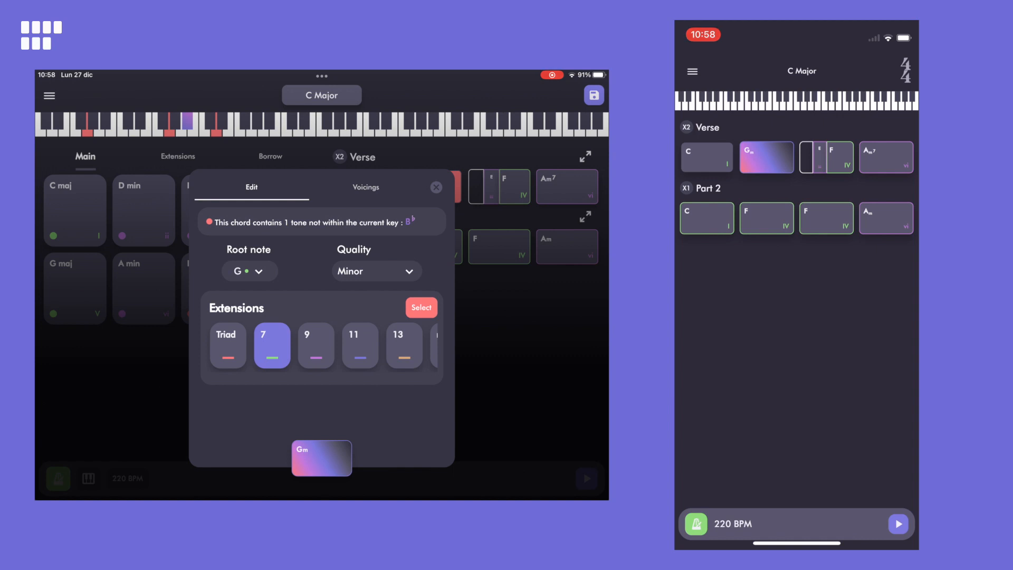
left_click(271, 345)
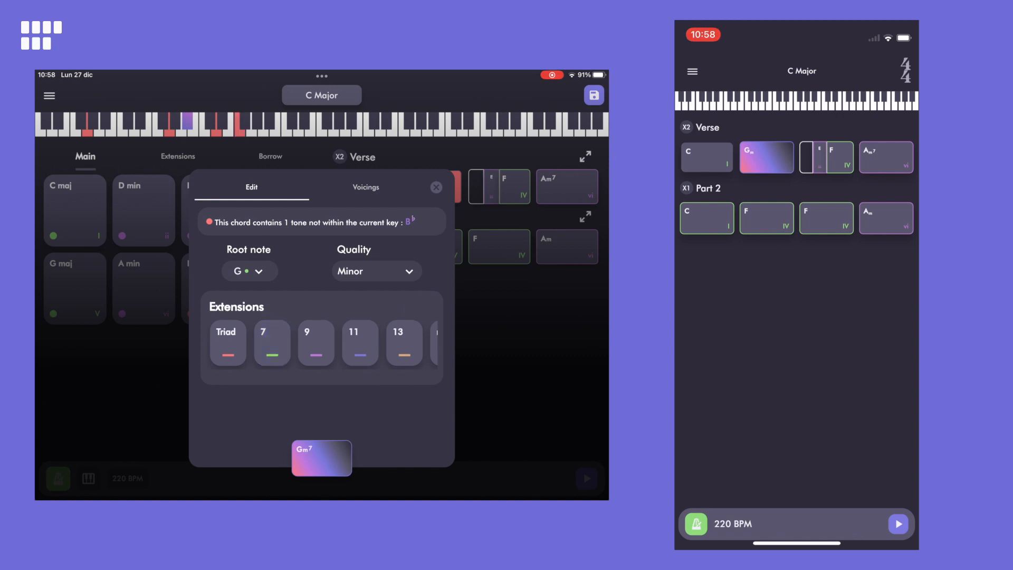
left_click(436, 187)
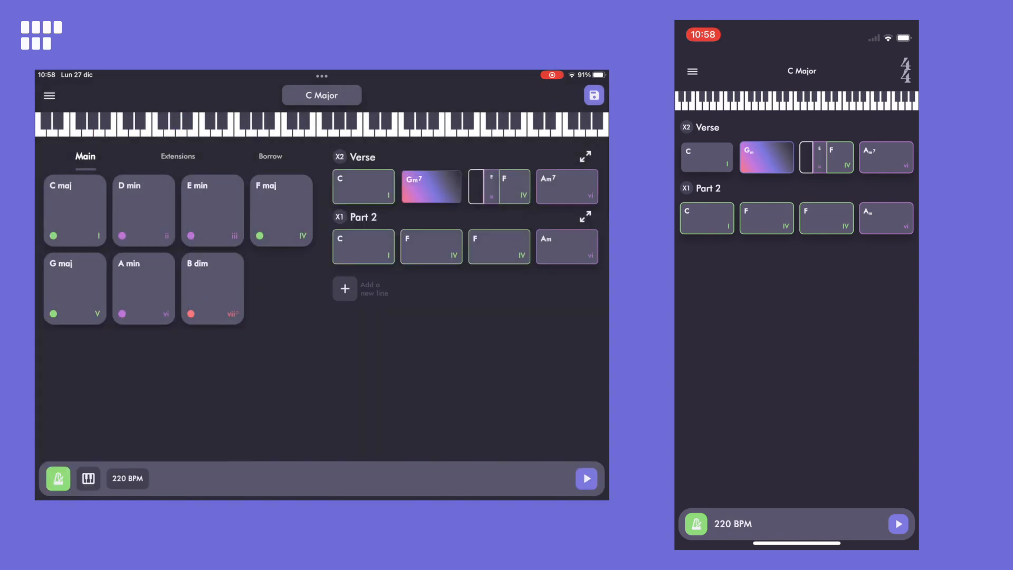
left_click(593, 95)
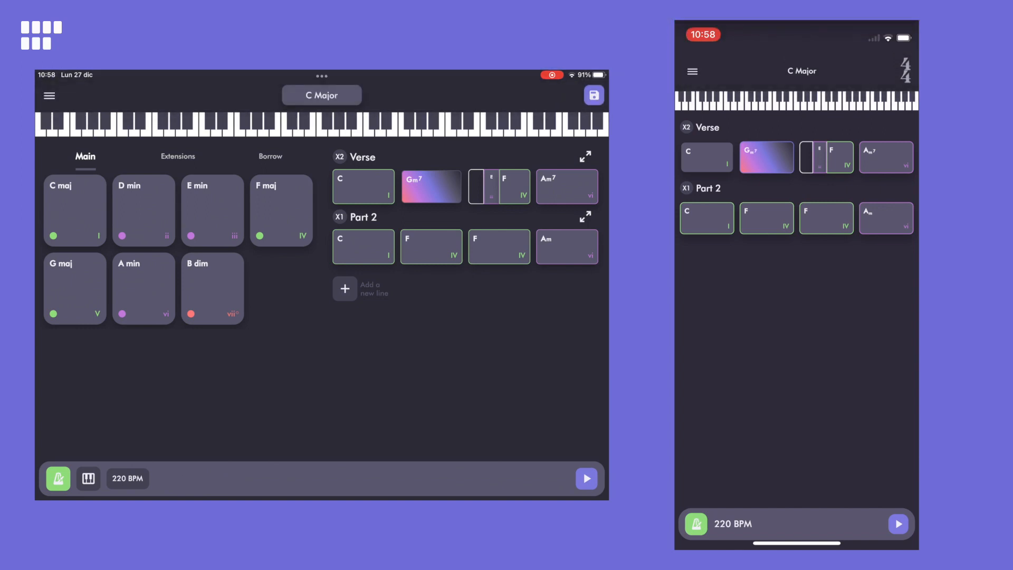
left_click(898, 524)
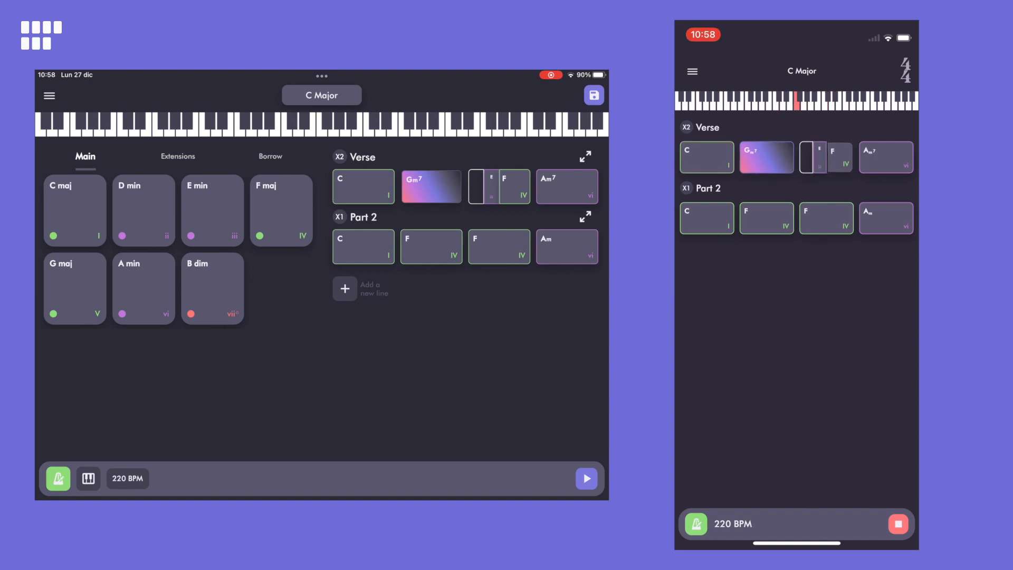
left_click(898, 523)
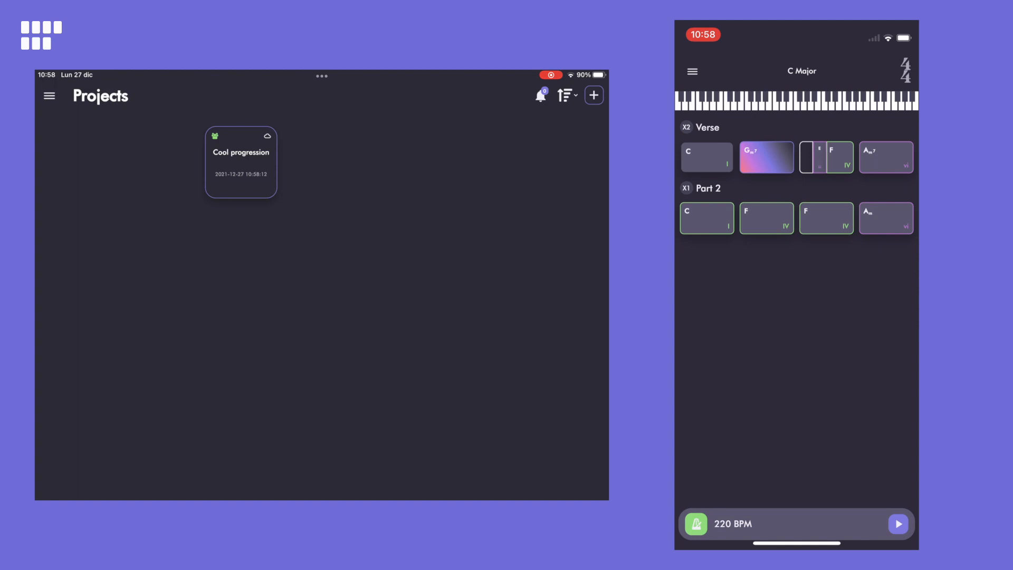
Open the Cool progression tile from the tablet's Projects page, then open and close the side menu
left_click(240, 161)
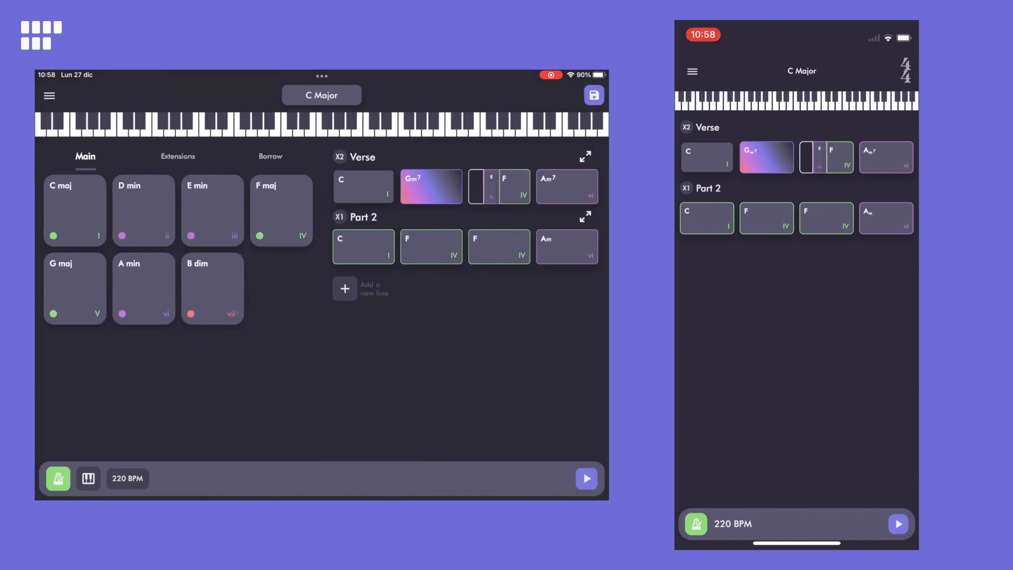
left_click(48, 95)
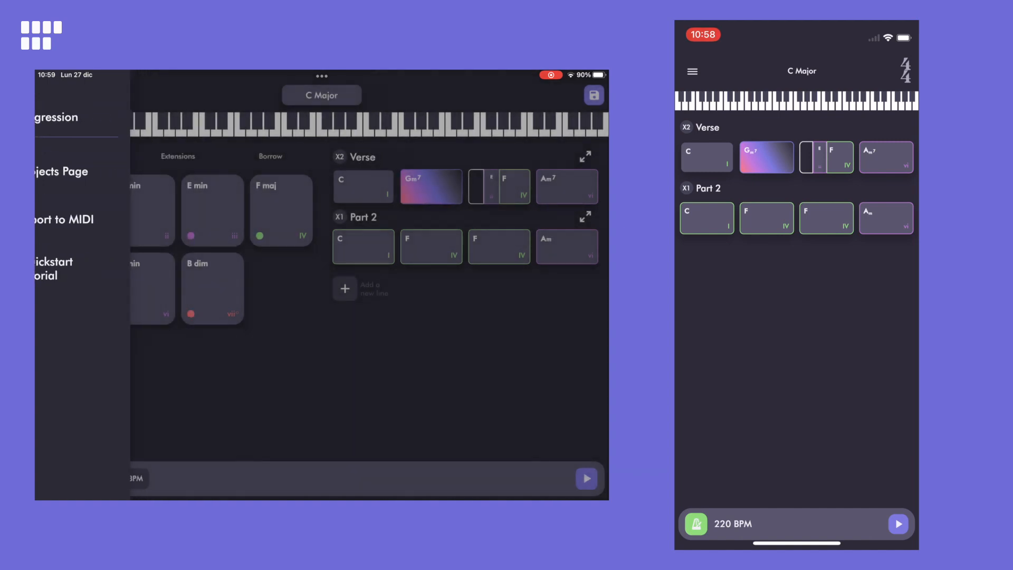
left_click(49, 95)
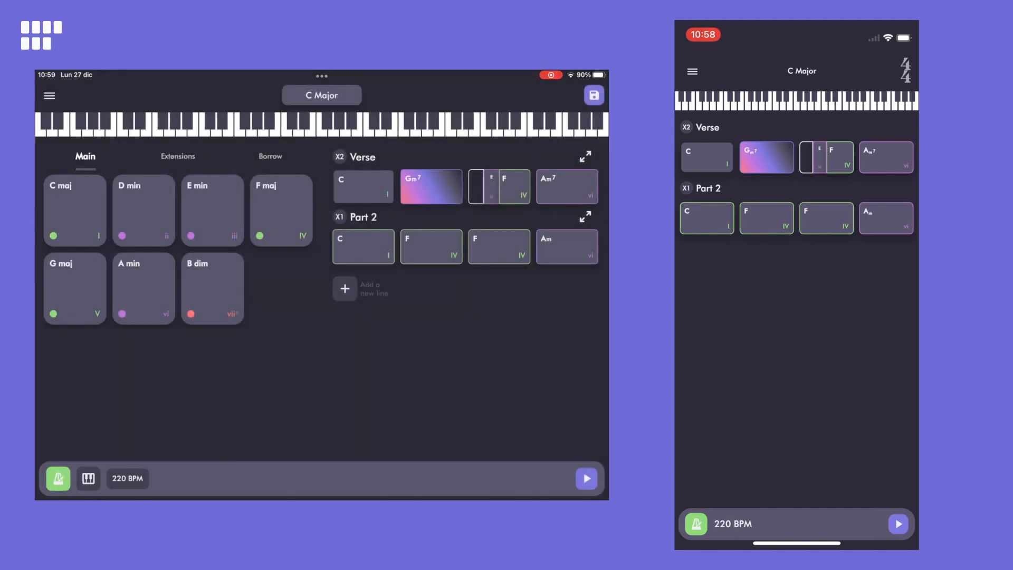